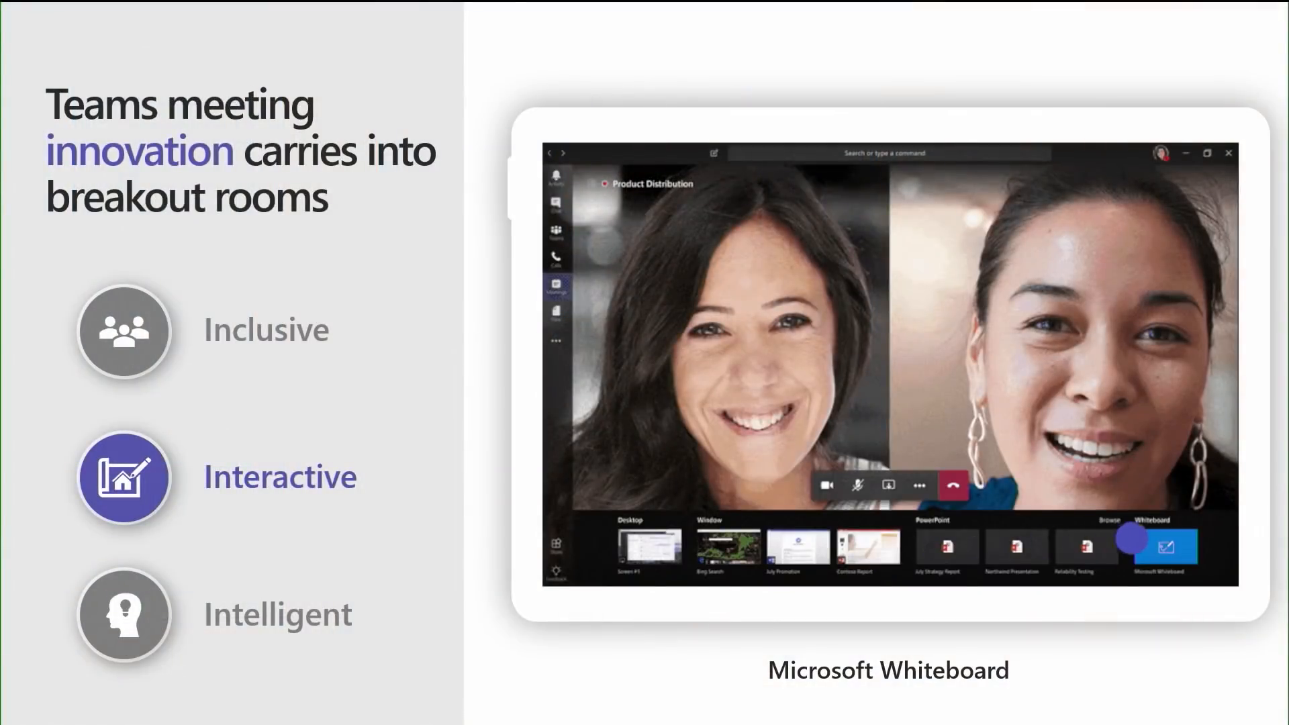
Start the Breakout rooms setup from the meeting controls
click(1163, 549)
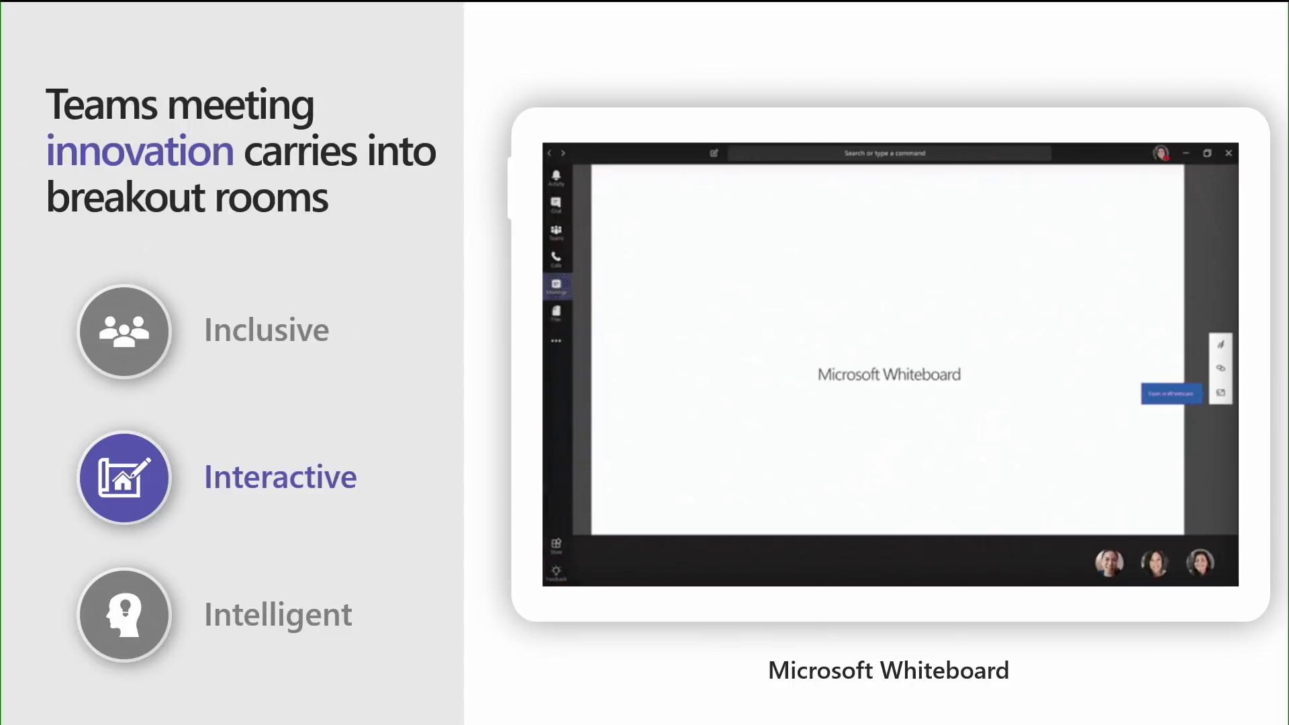
click(1221, 365)
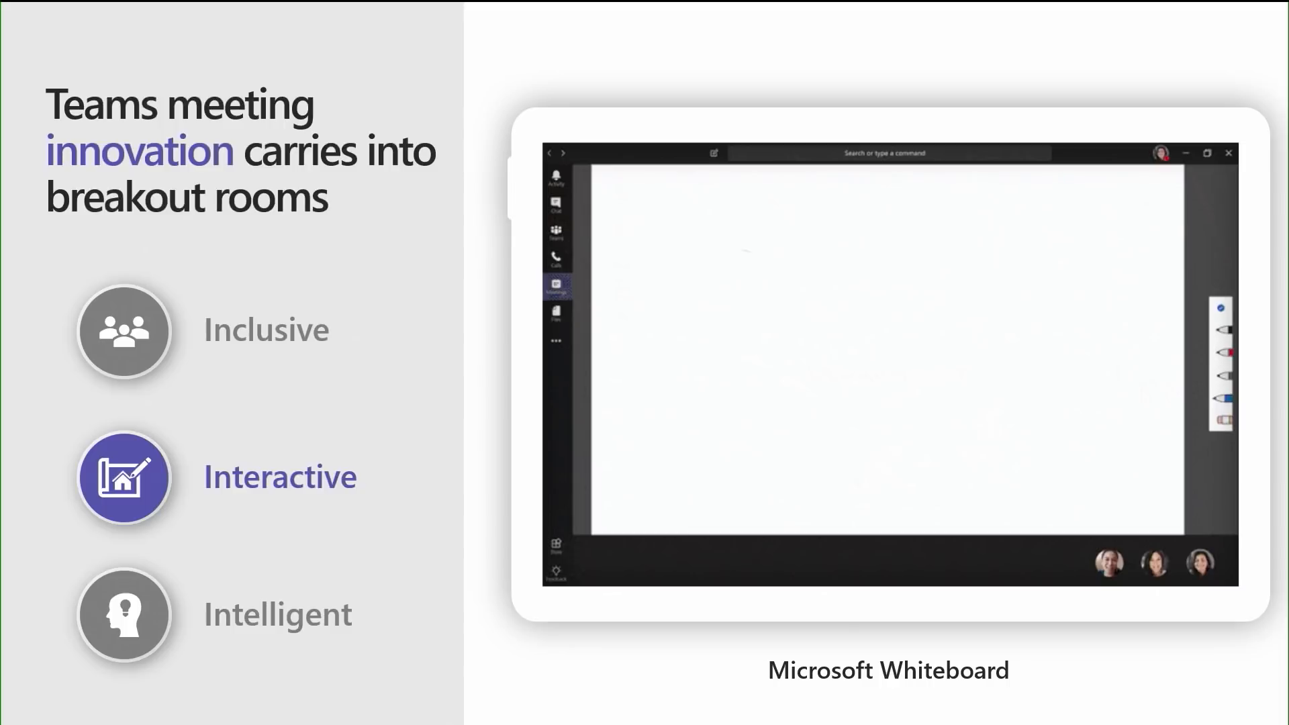
drag(732, 247, 685, 262)
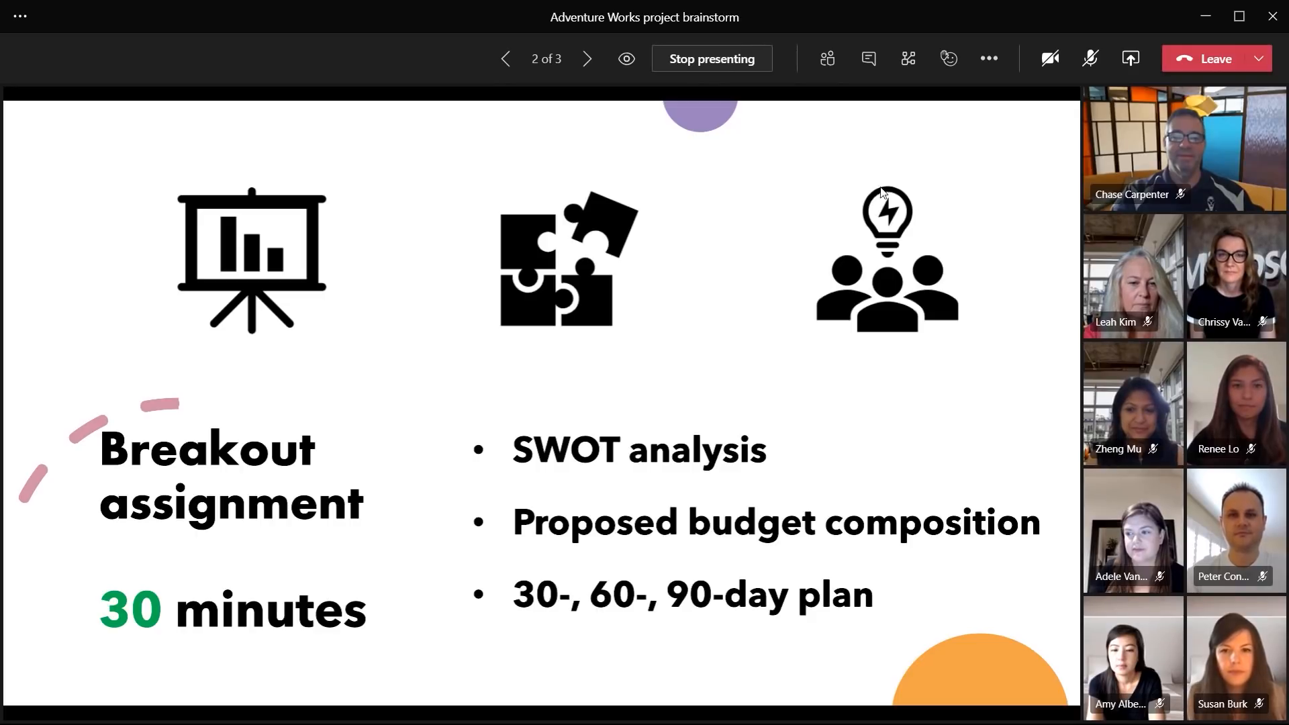
mouse_move(908, 58)
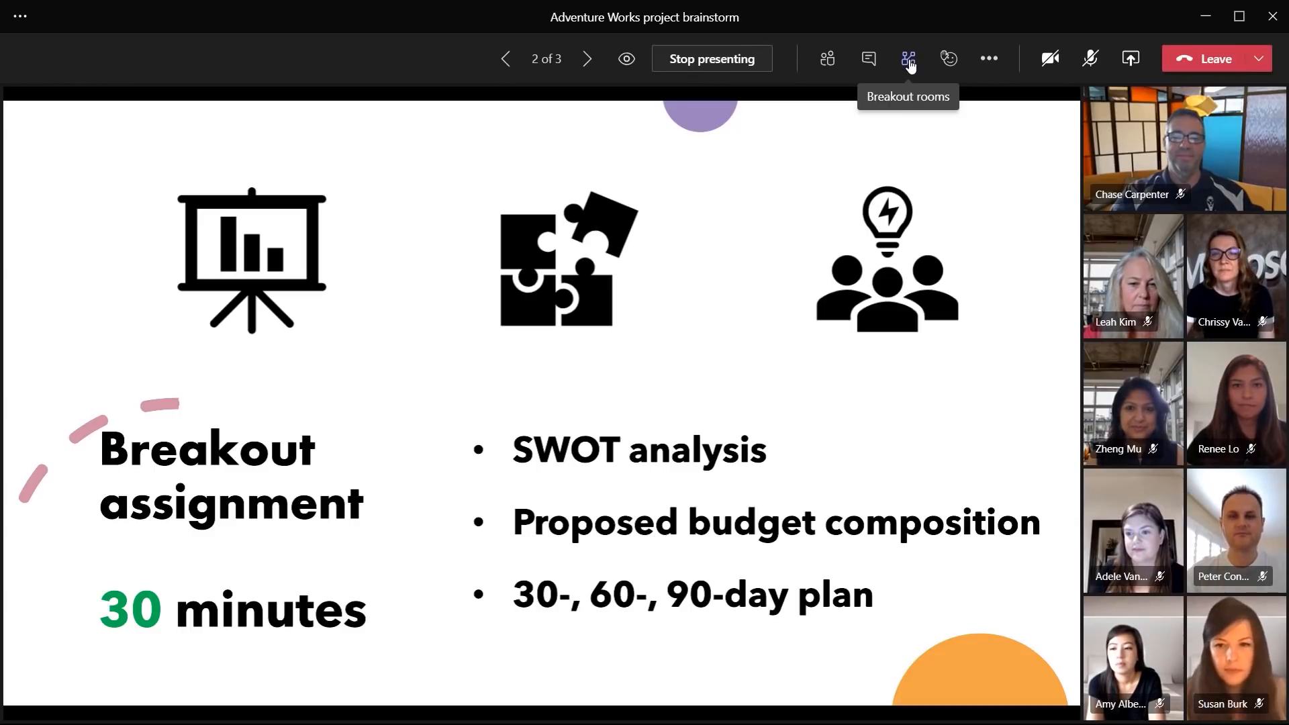
click(908, 58)
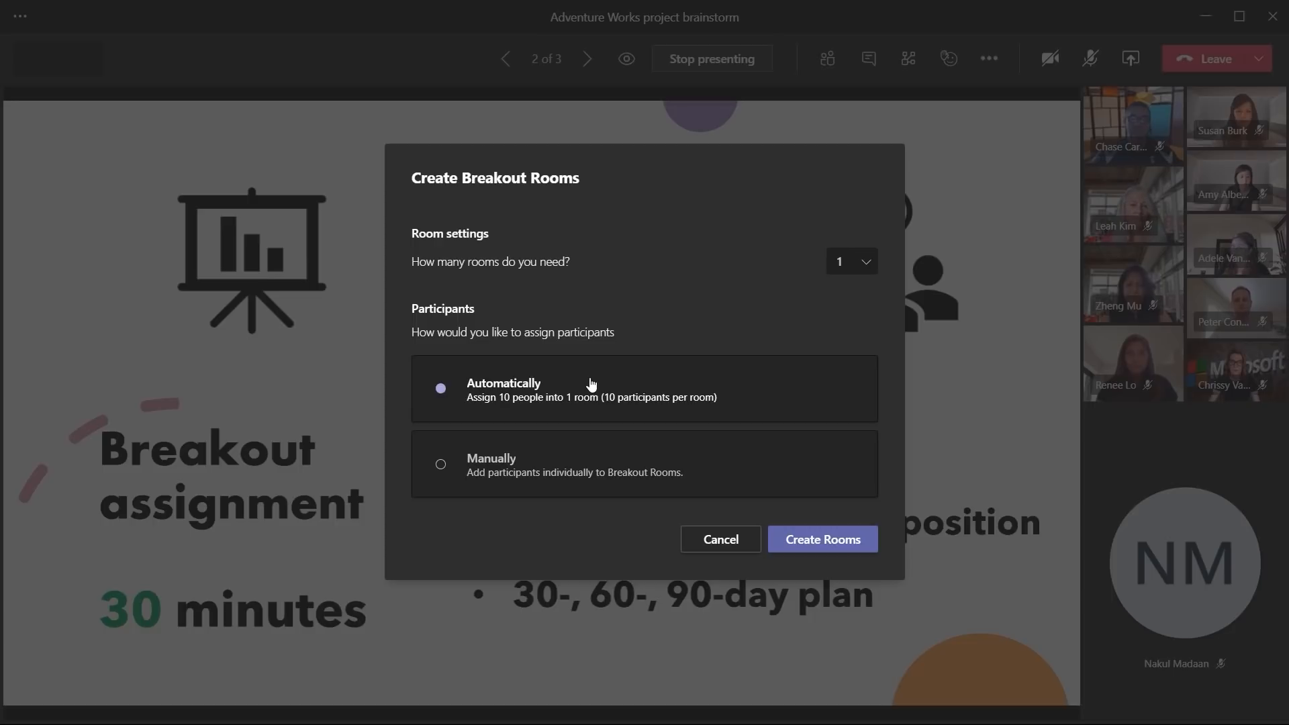
mouse_move(930, 270)
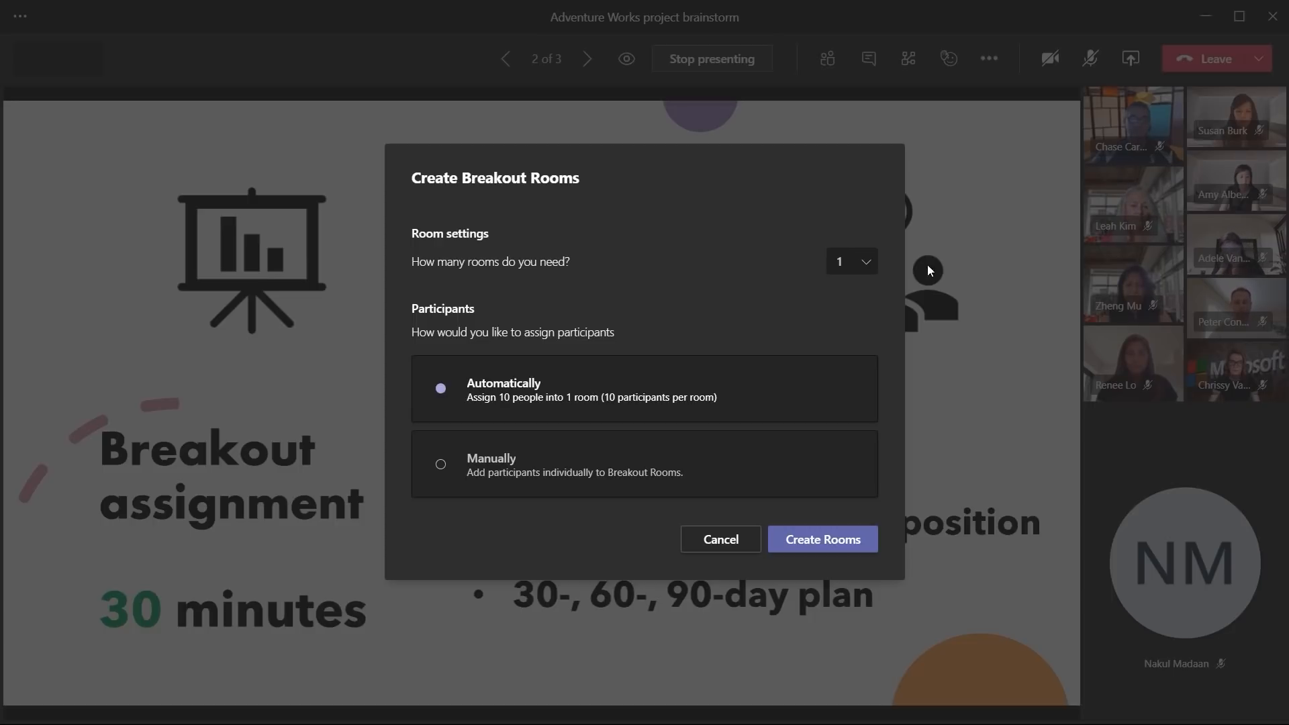
Create 2 rooms with participants assigned automatically, five per room
click(852, 262)
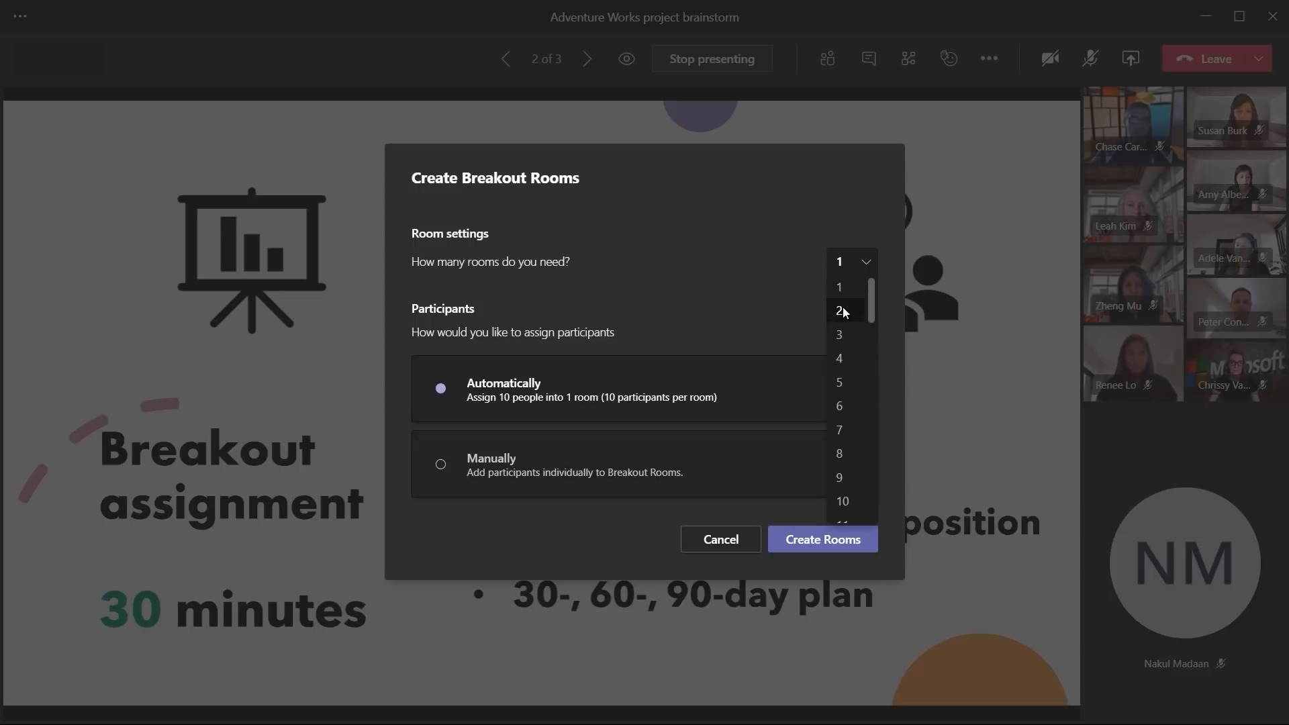
click(840, 310)
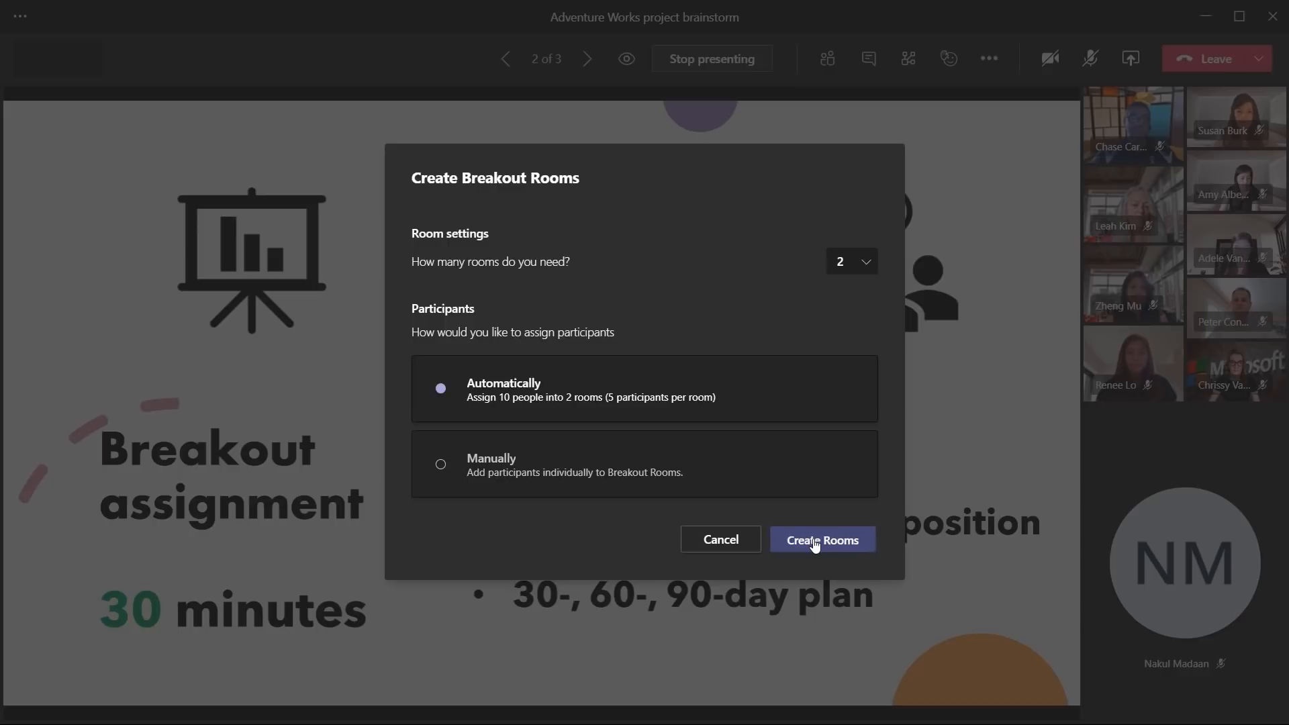
click(822, 540)
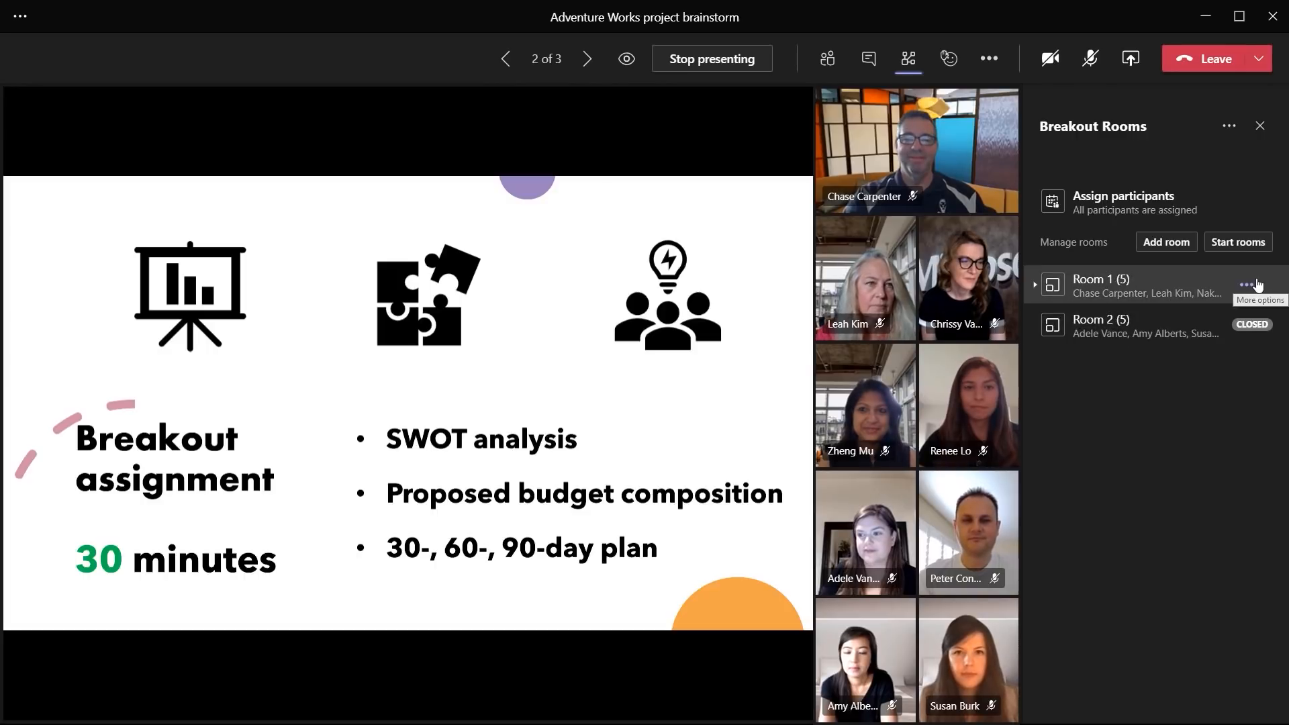
Rename Room 1 to 'Blue room'
click(1250, 285)
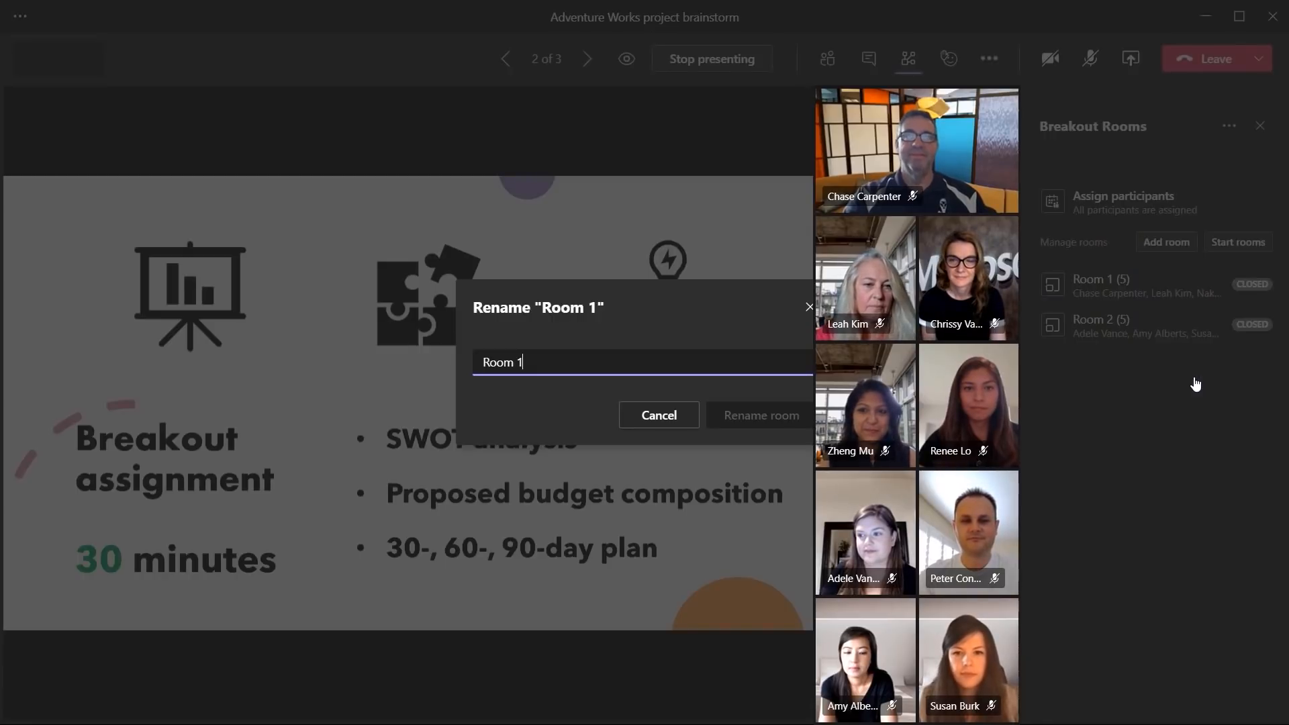
text(Blue room)
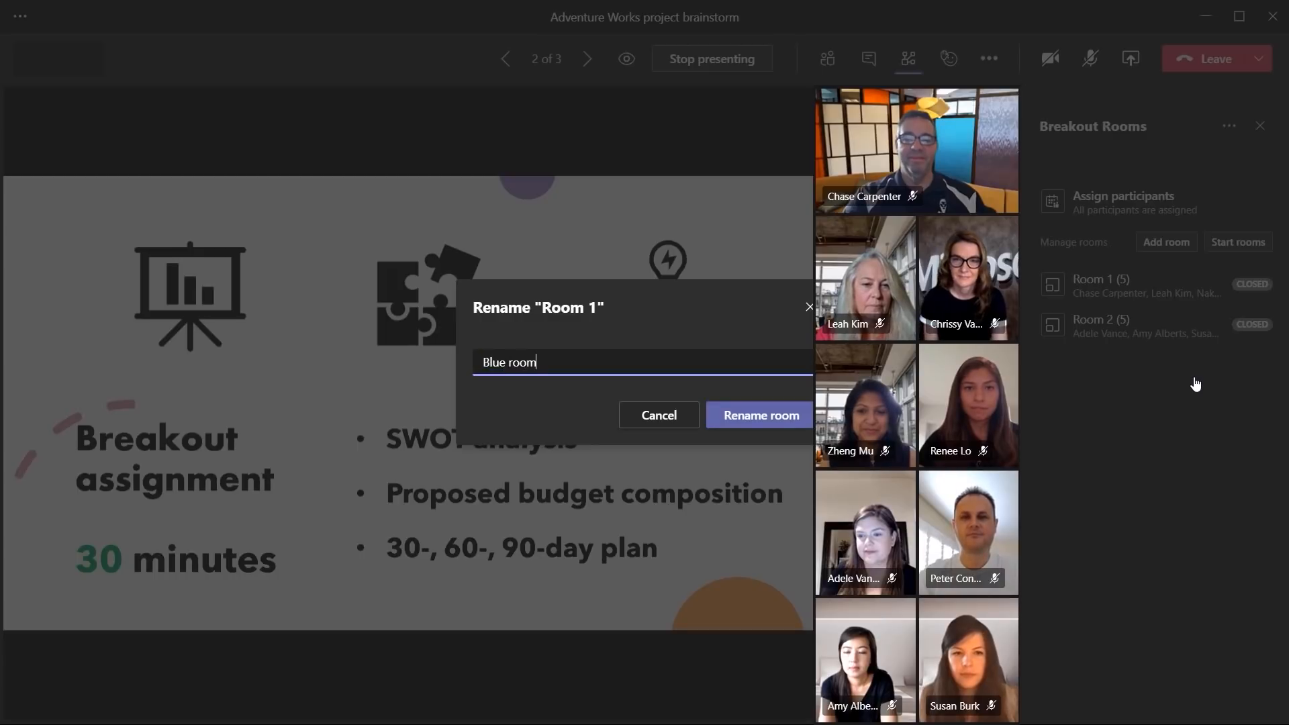
click(758, 415)
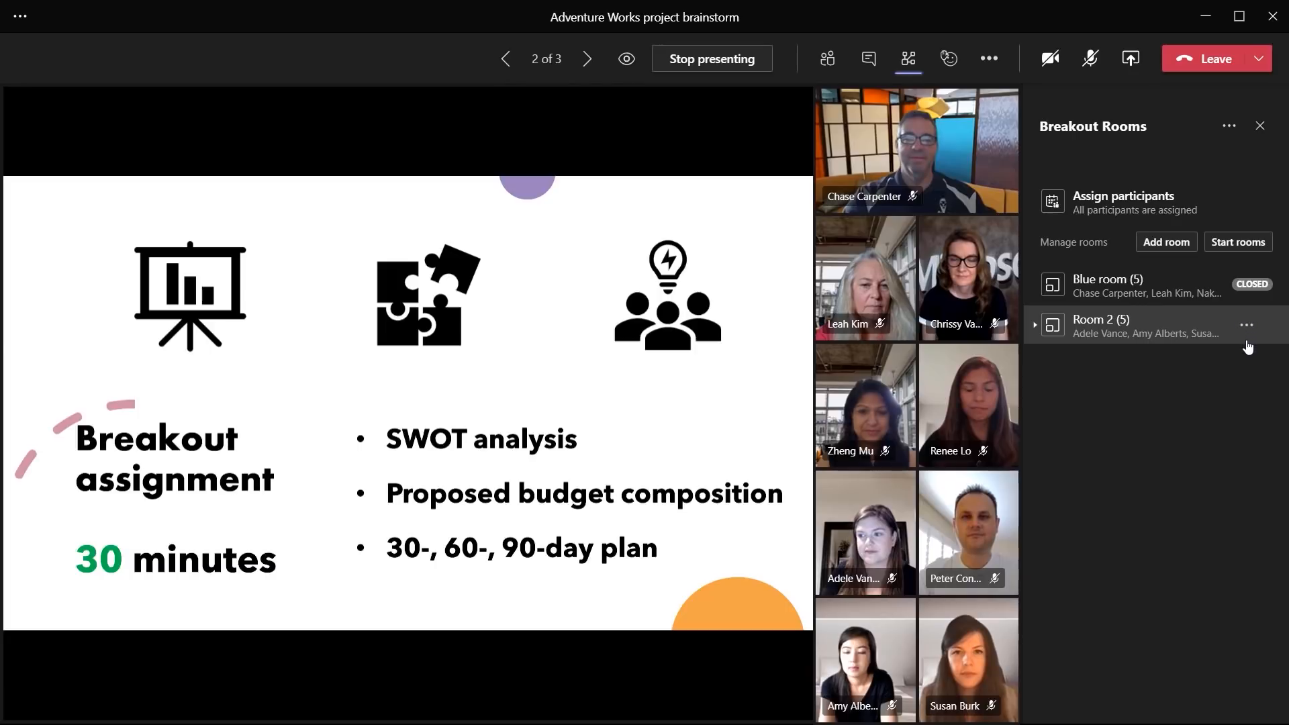
Rename Room 2 to 'Green room'
click(1246, 325)
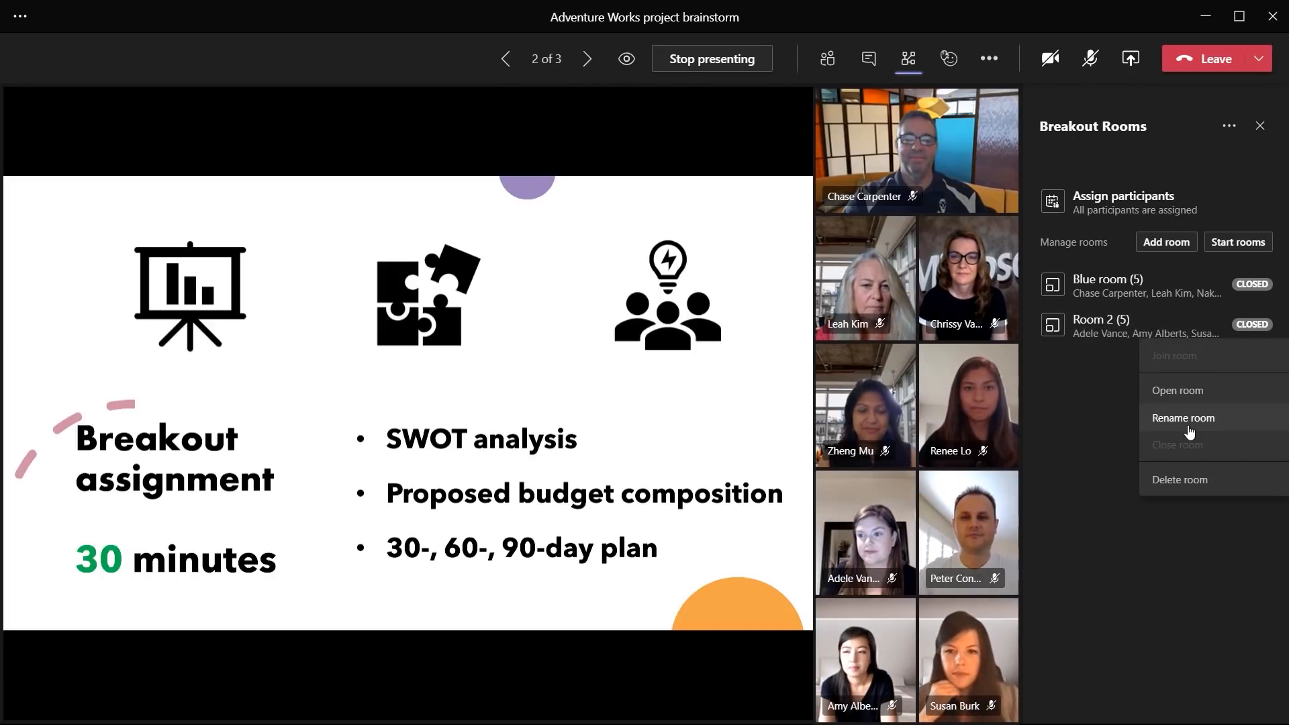
click(1182, 418)
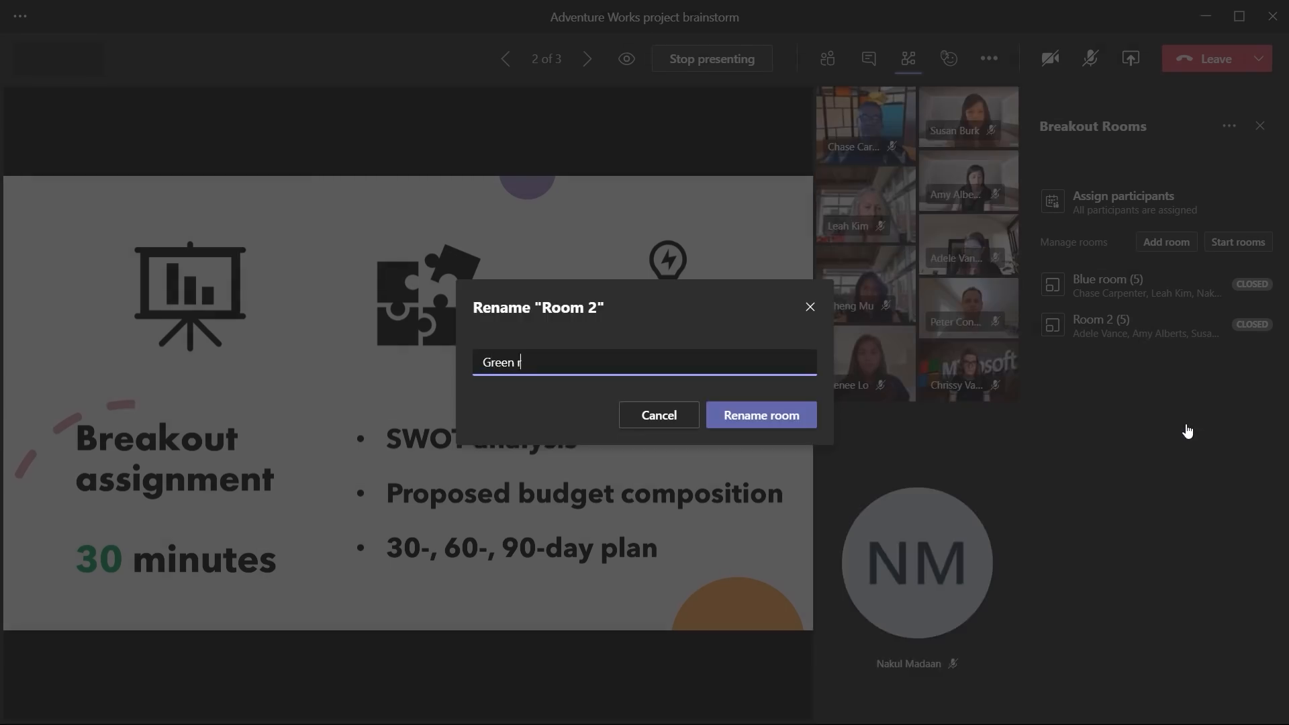
text(oom)
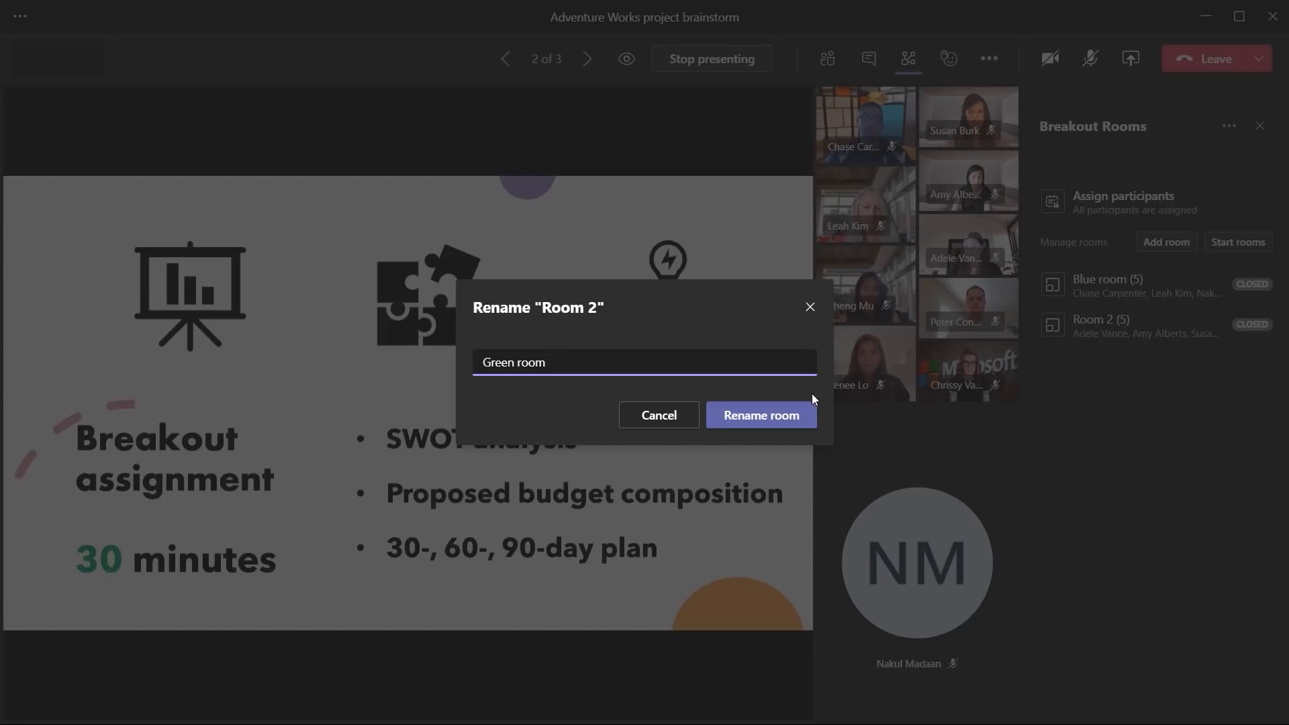
click(761, 415)
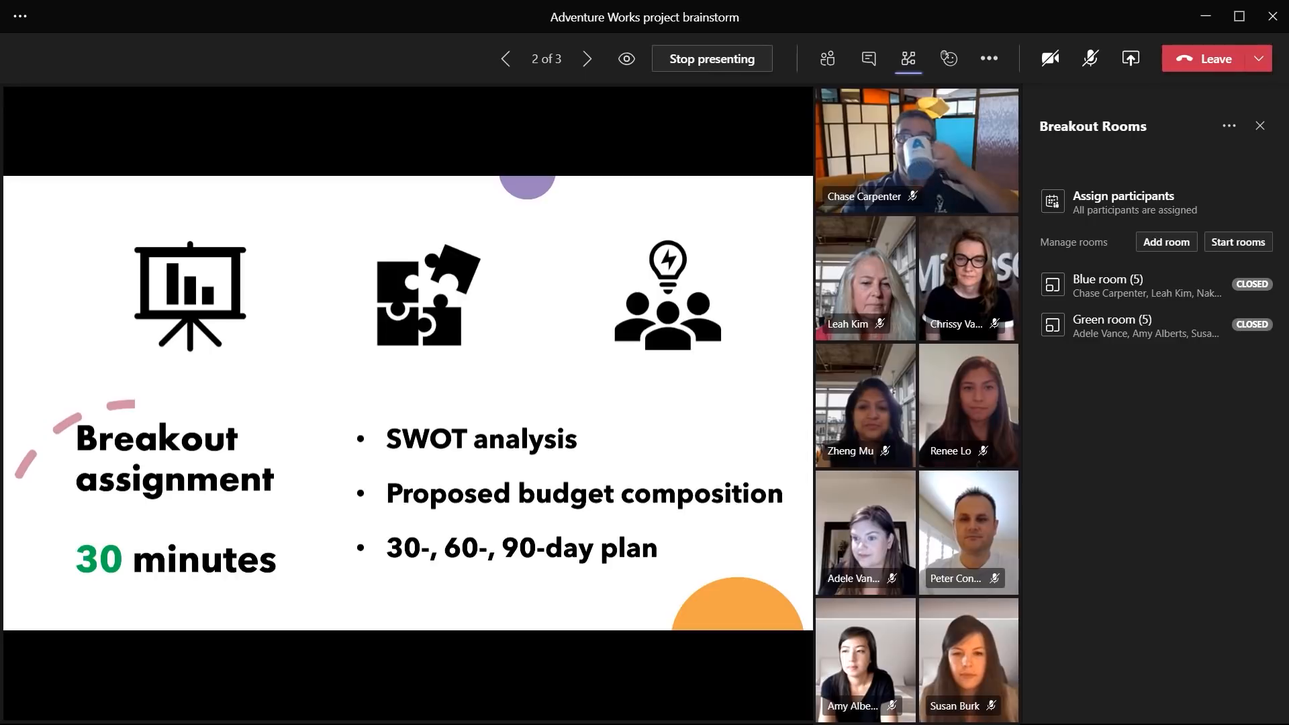
Expand the room entries to list the five participants in Blue room and Green room
click(1111, 325)
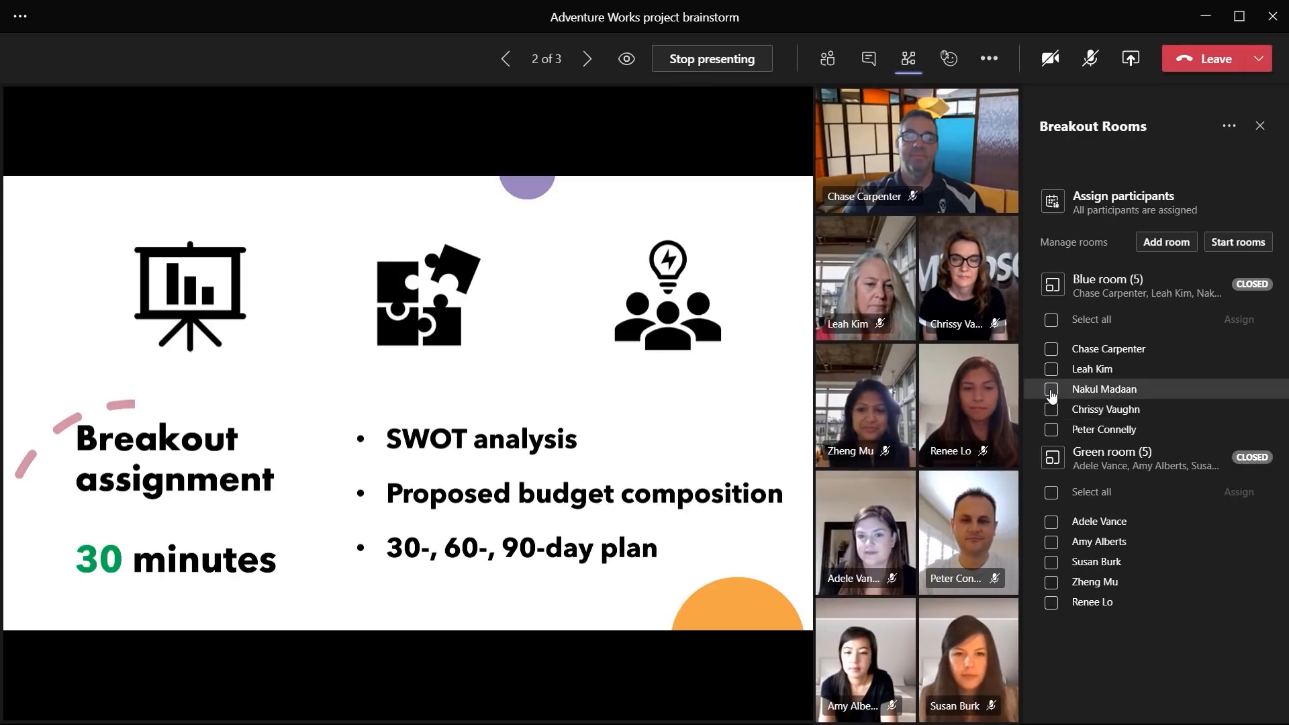
click(1053, 389)
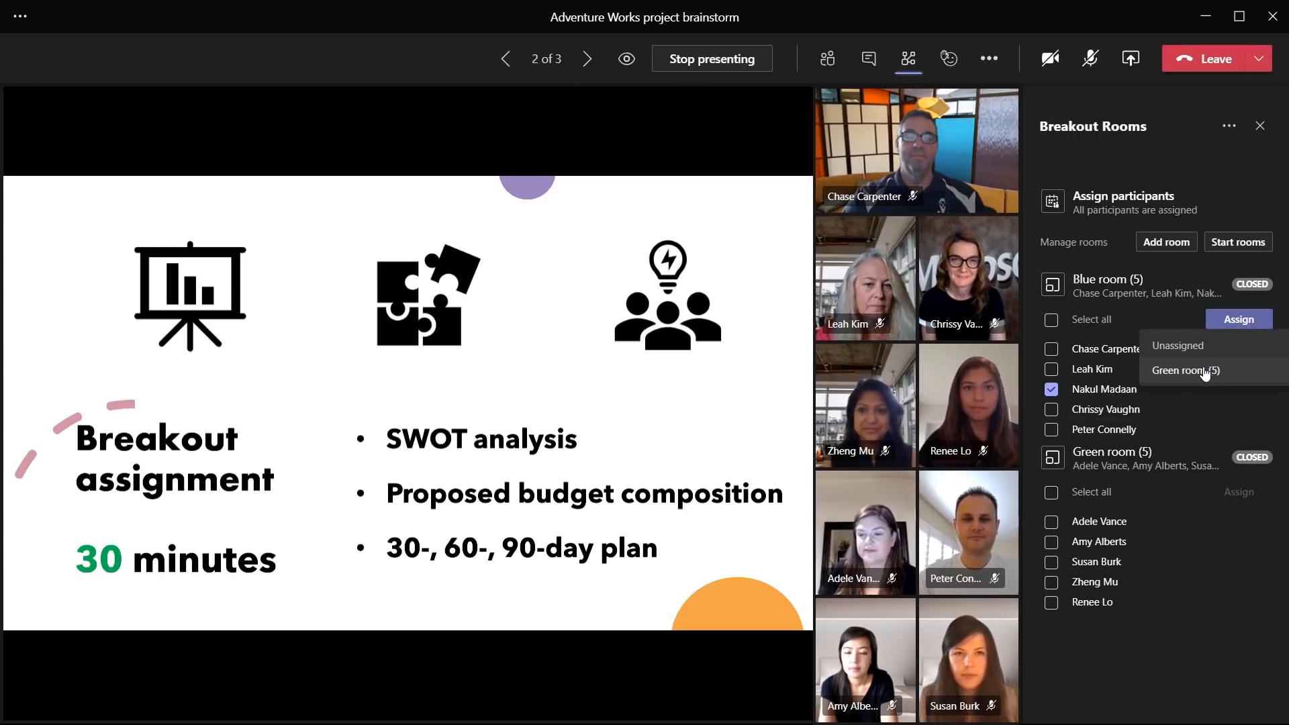
click(1186, 371)
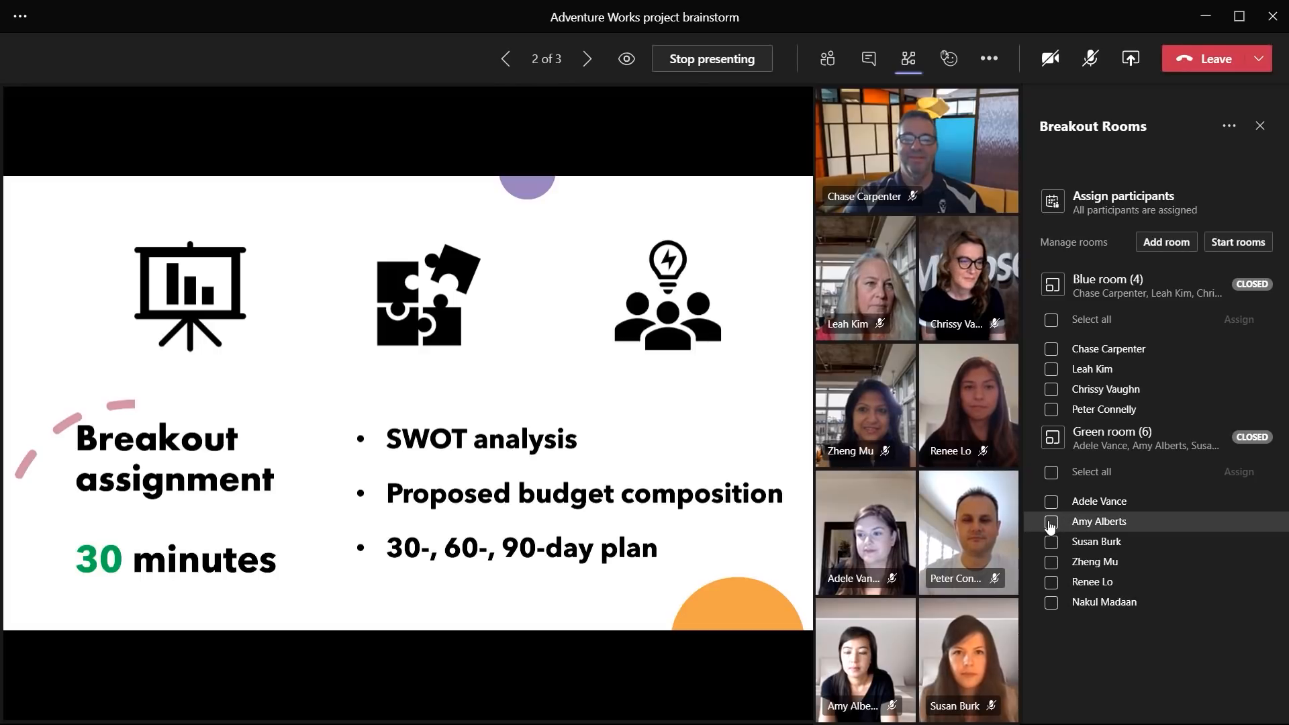
click(1052, 521)
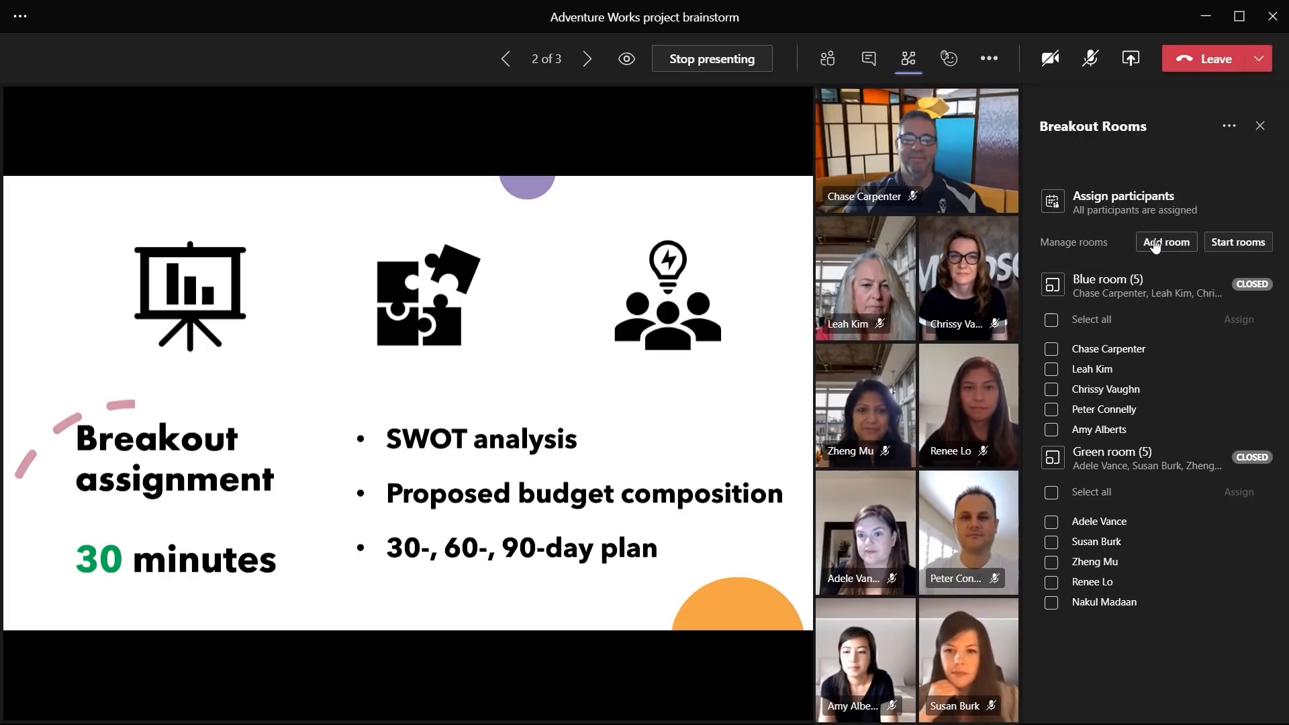
click(1250, 285)
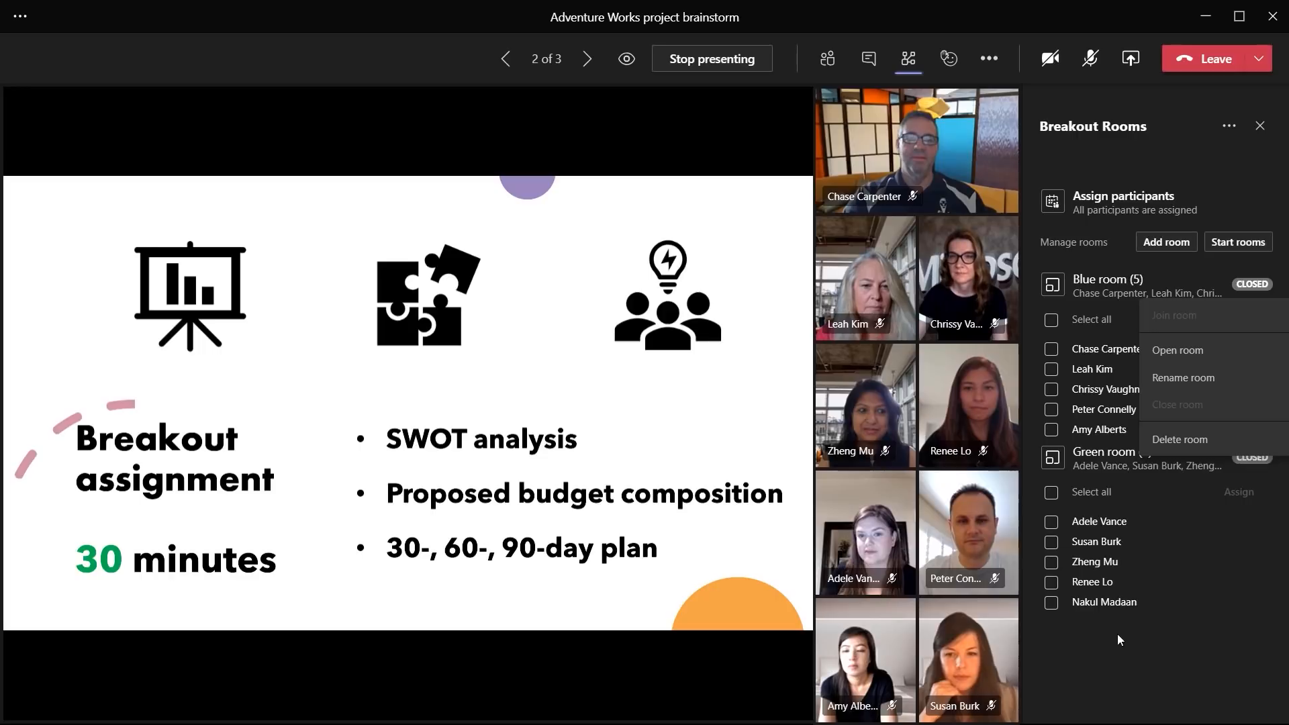
click(1161, 152)
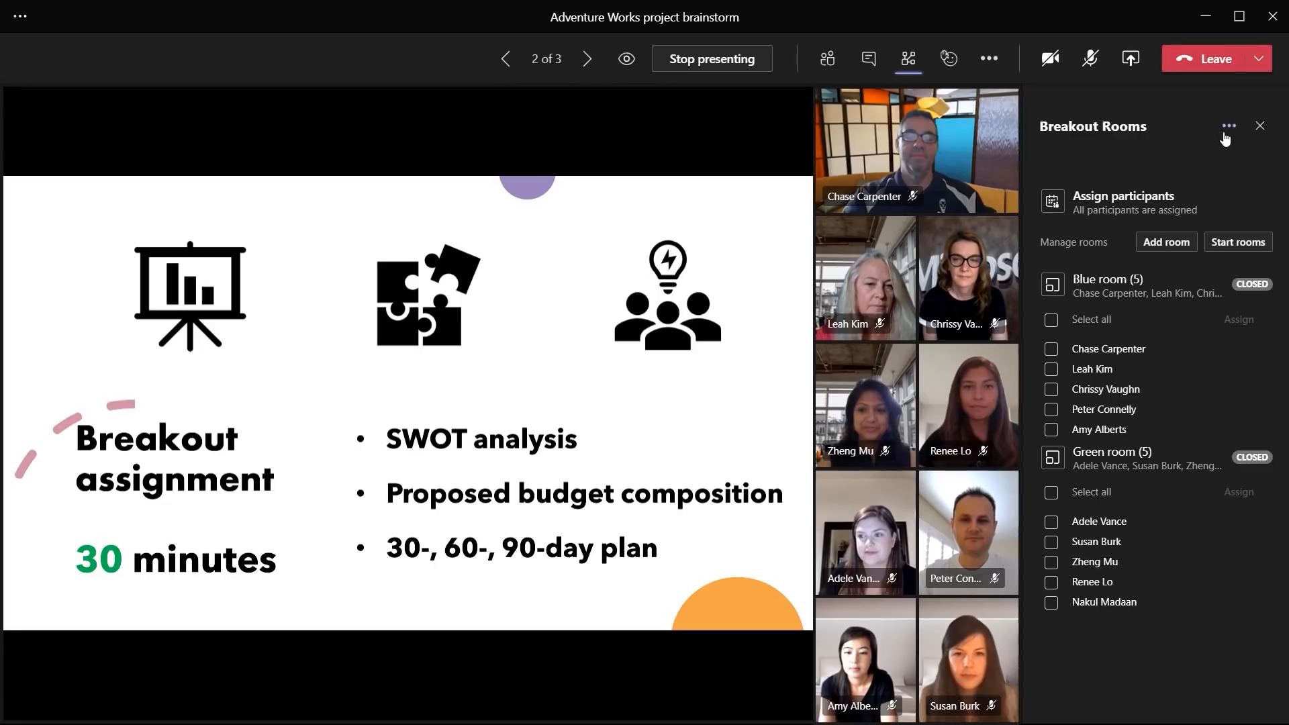
click(1260, 126)
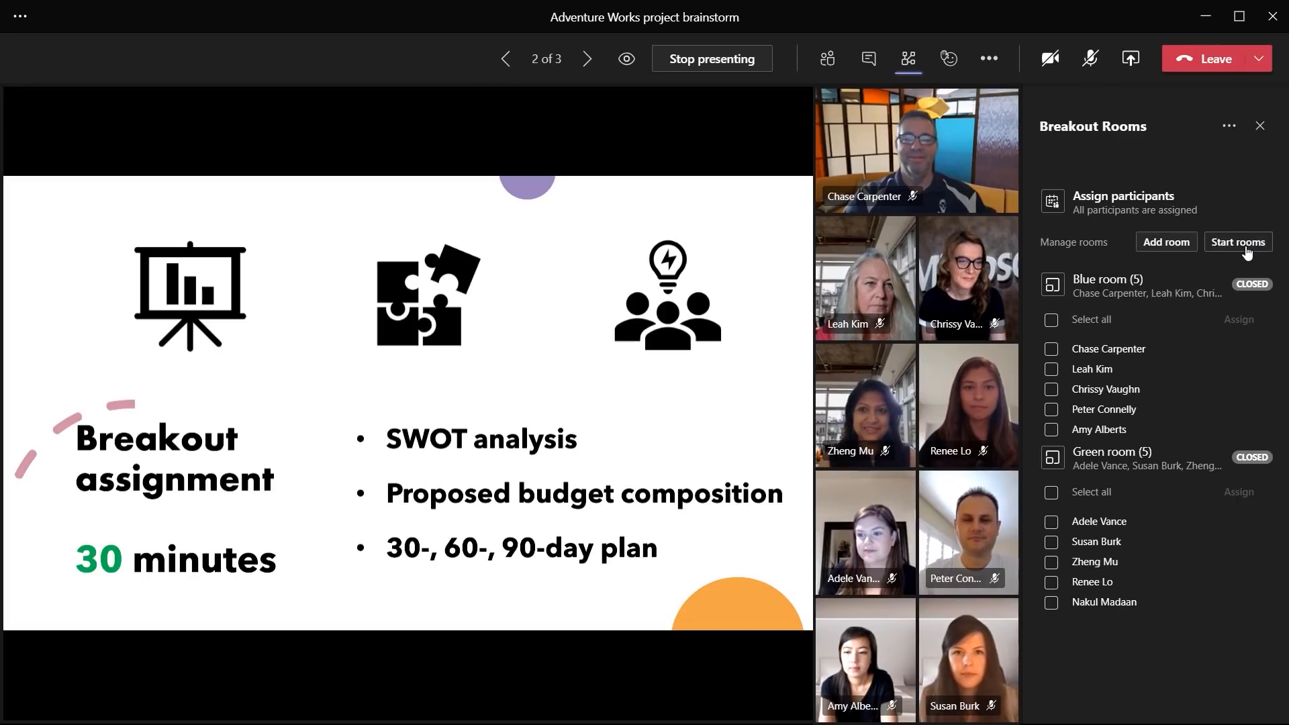
click(1251, 283)
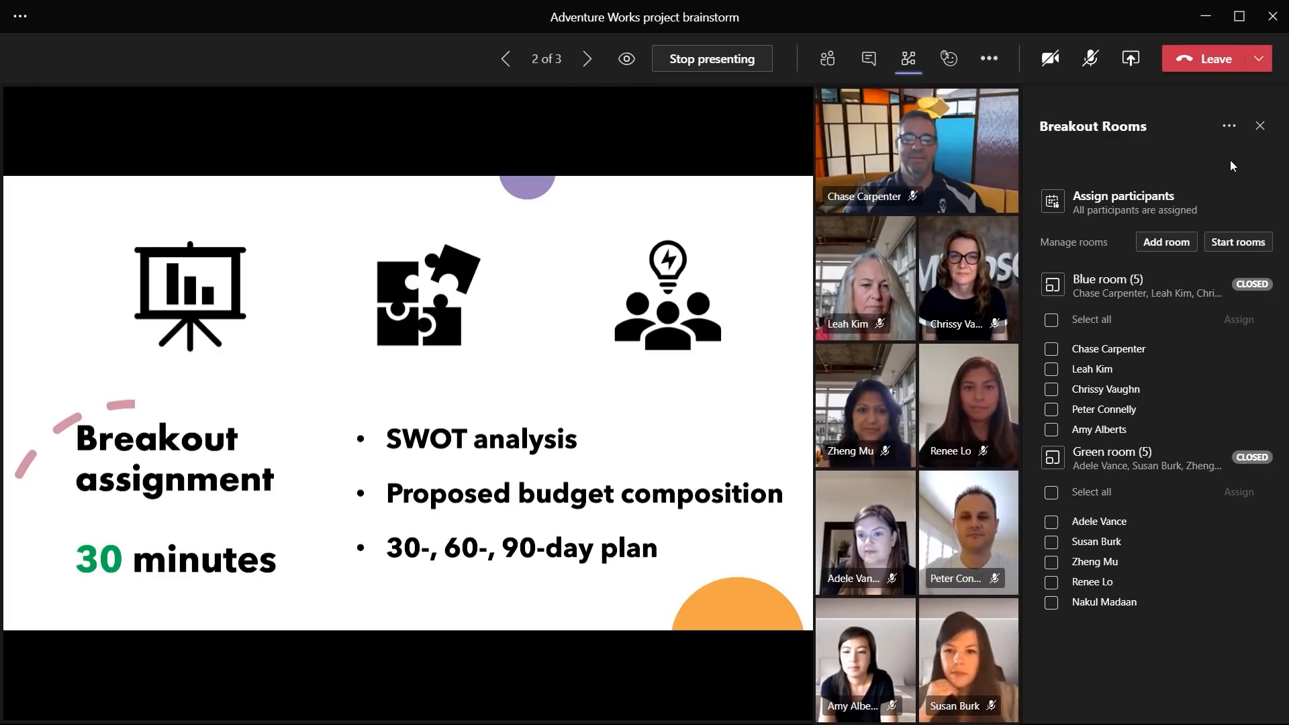
mouse_move(1238, 241)
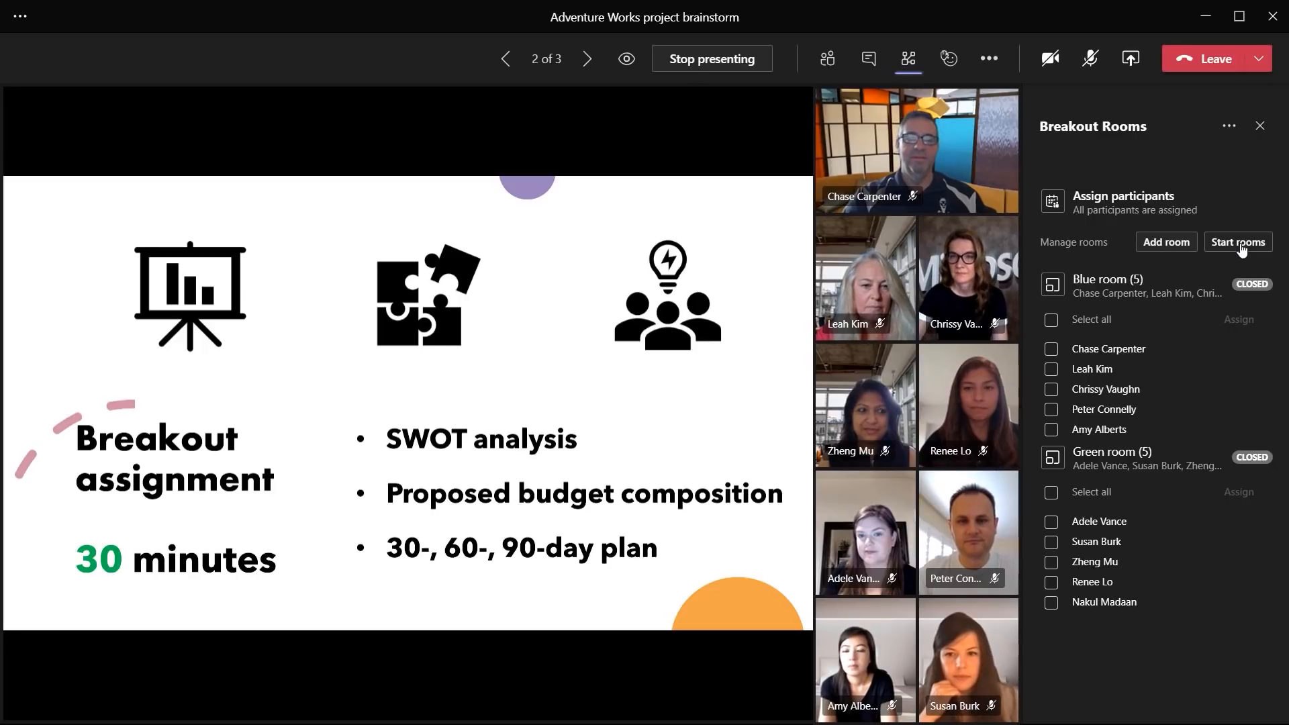
Start all rooms so the ten attendees move into Blue and Green rooms
click(1237, 242)
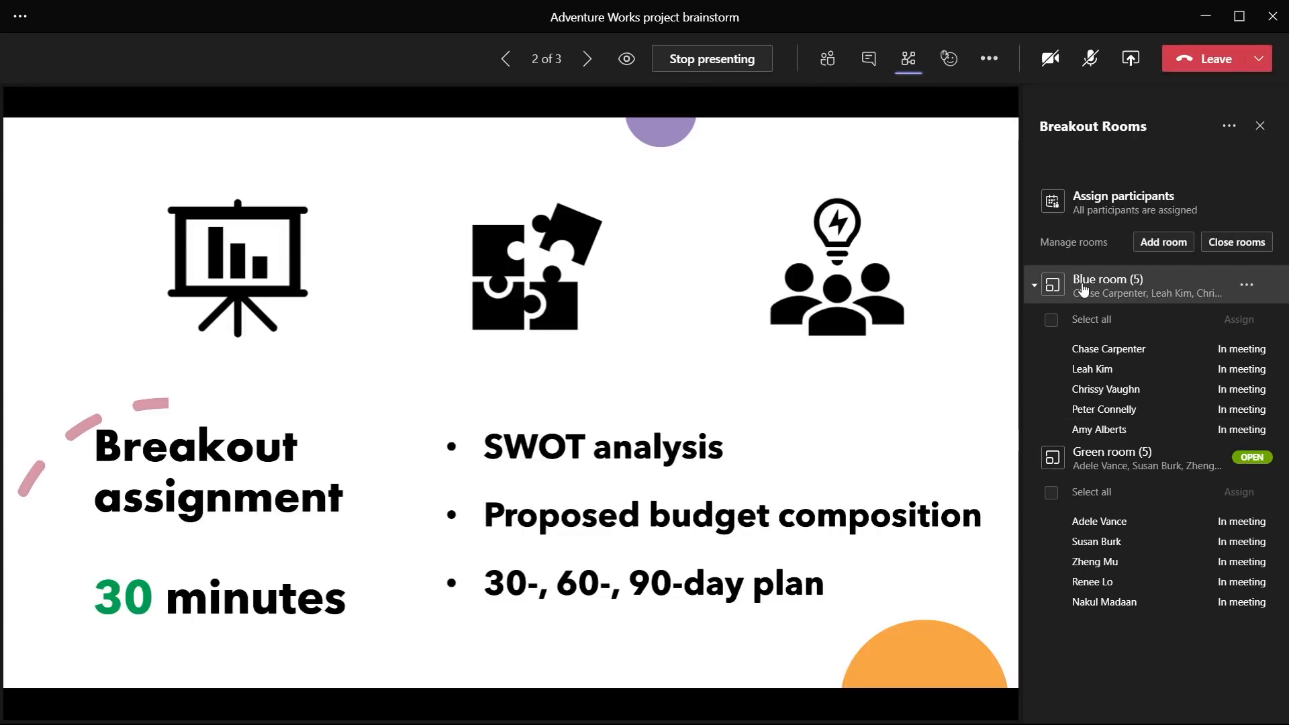
mouse_move(1108, 279)
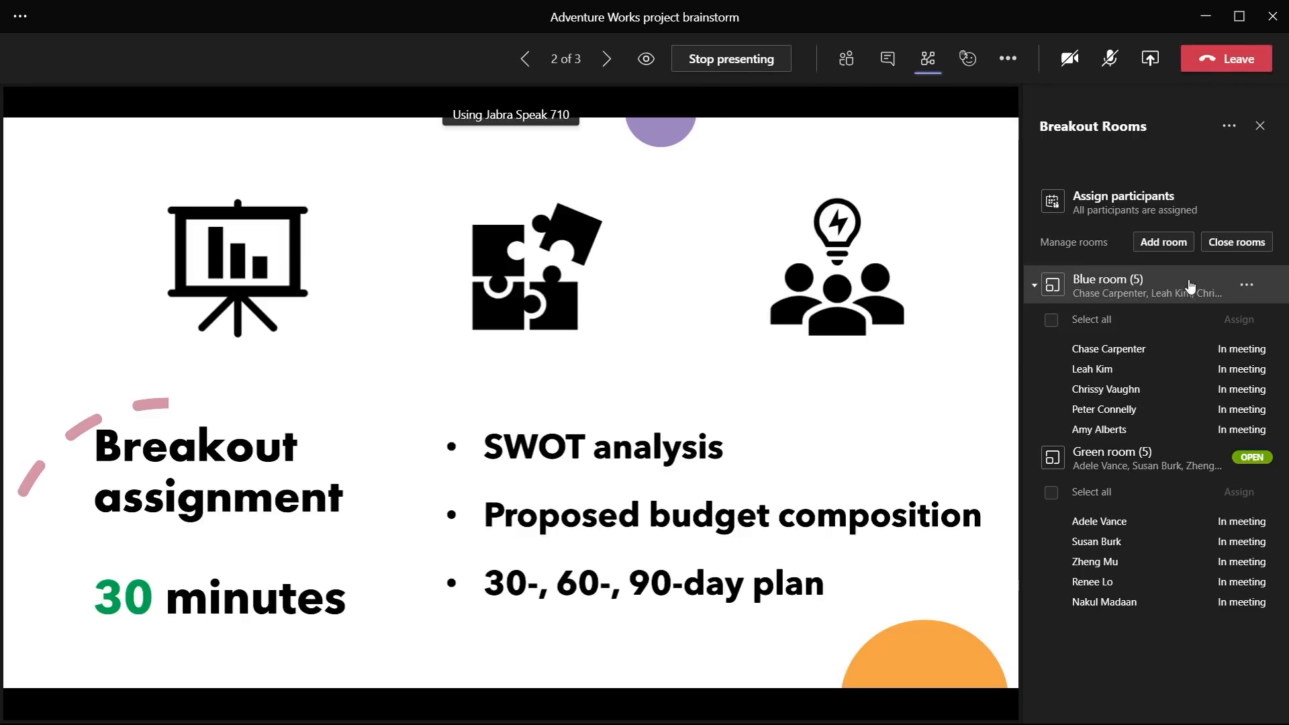
Join the Blue room from its More options menu to see its five members on video
click(1247, 285)
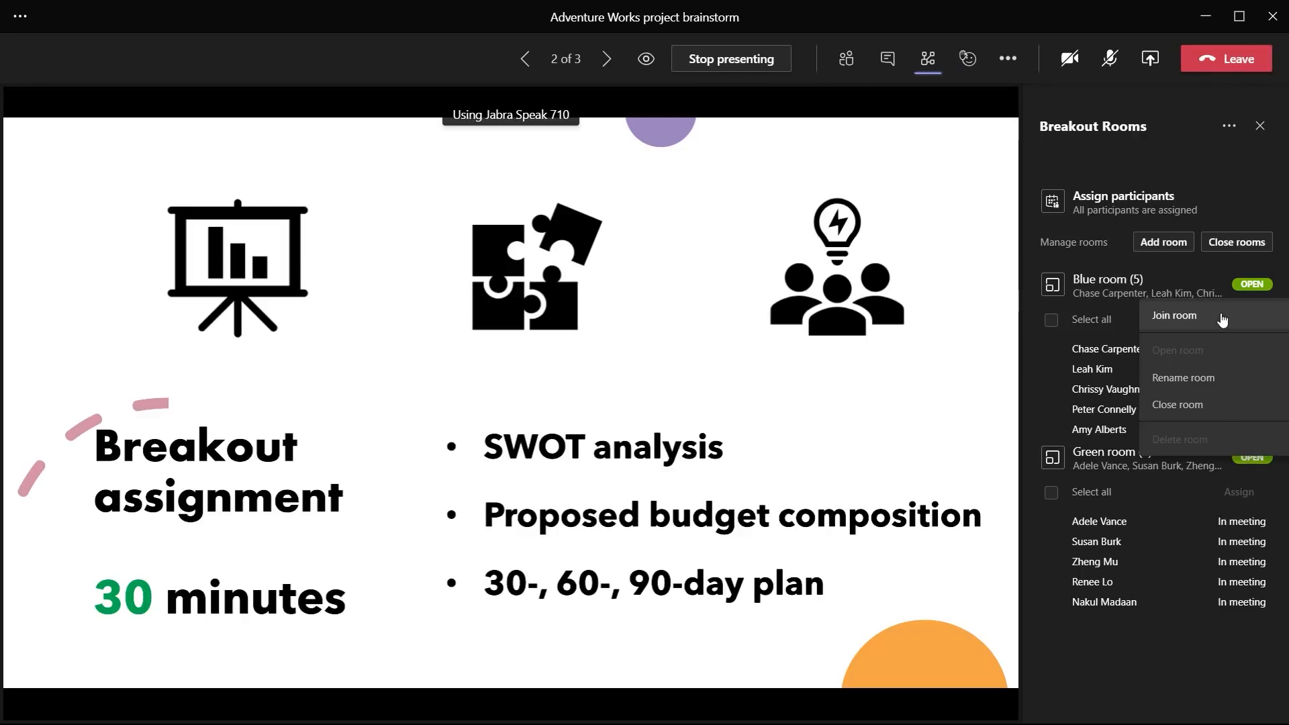
click(1177, 314)
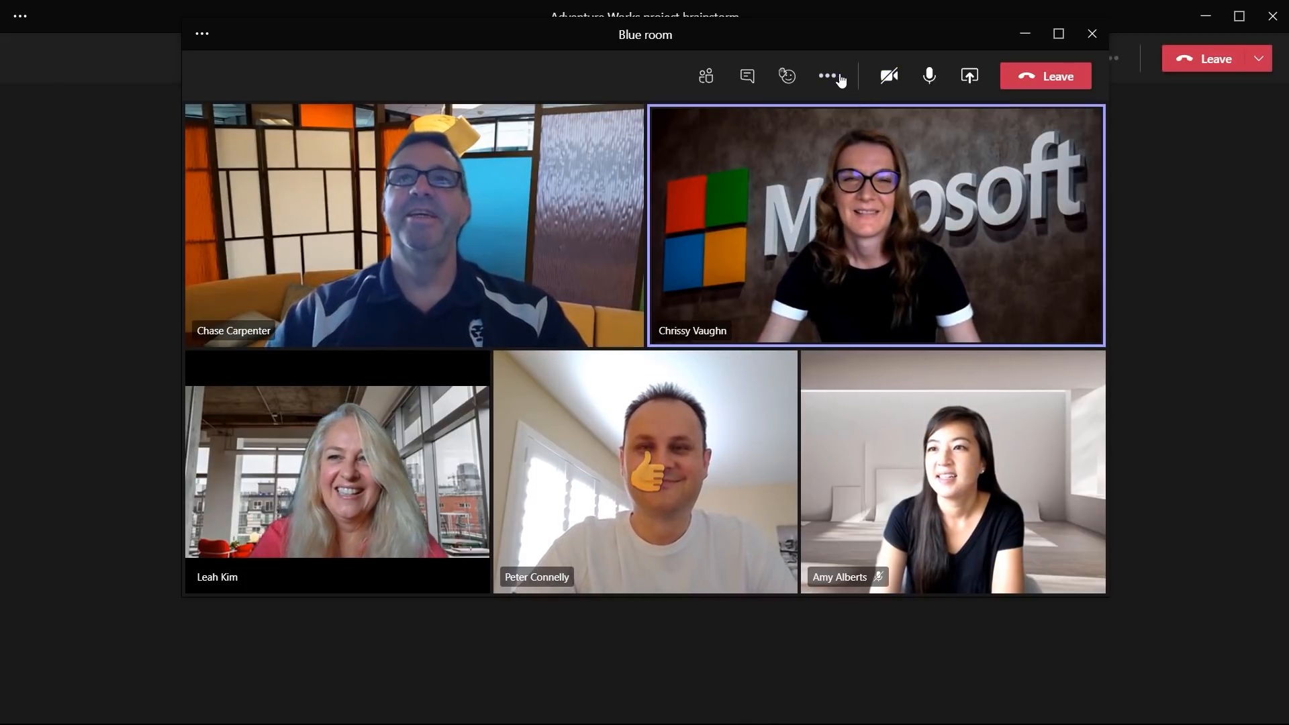
Switch the Blue room call to Together mode (Preview) seating its five members together
click(830, 76)
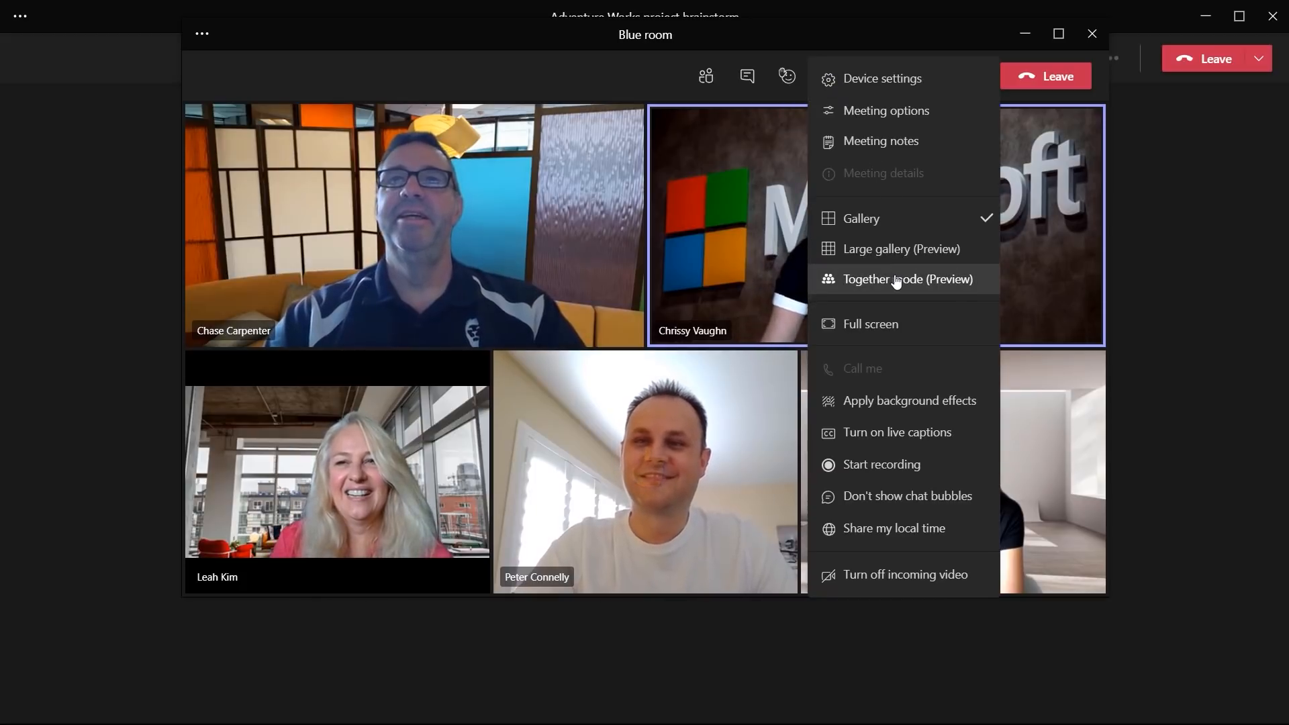
click(908, 280)
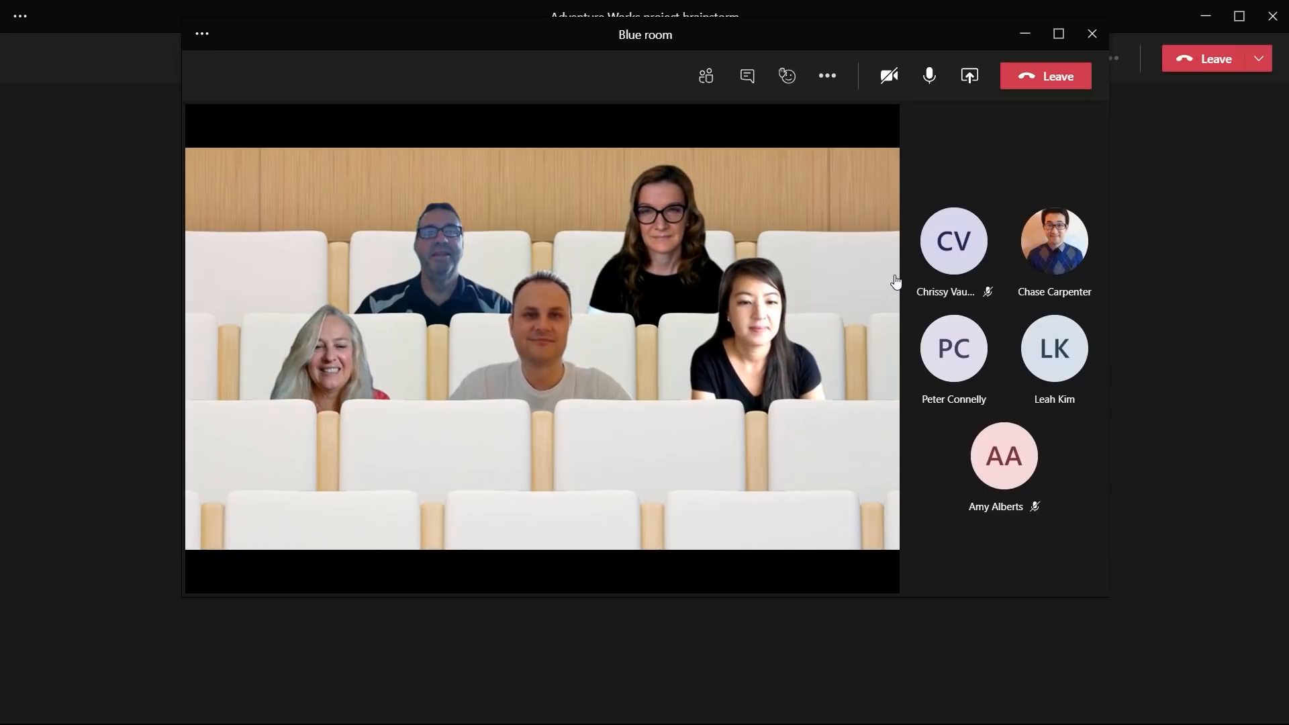
mouse_move(896, 182)
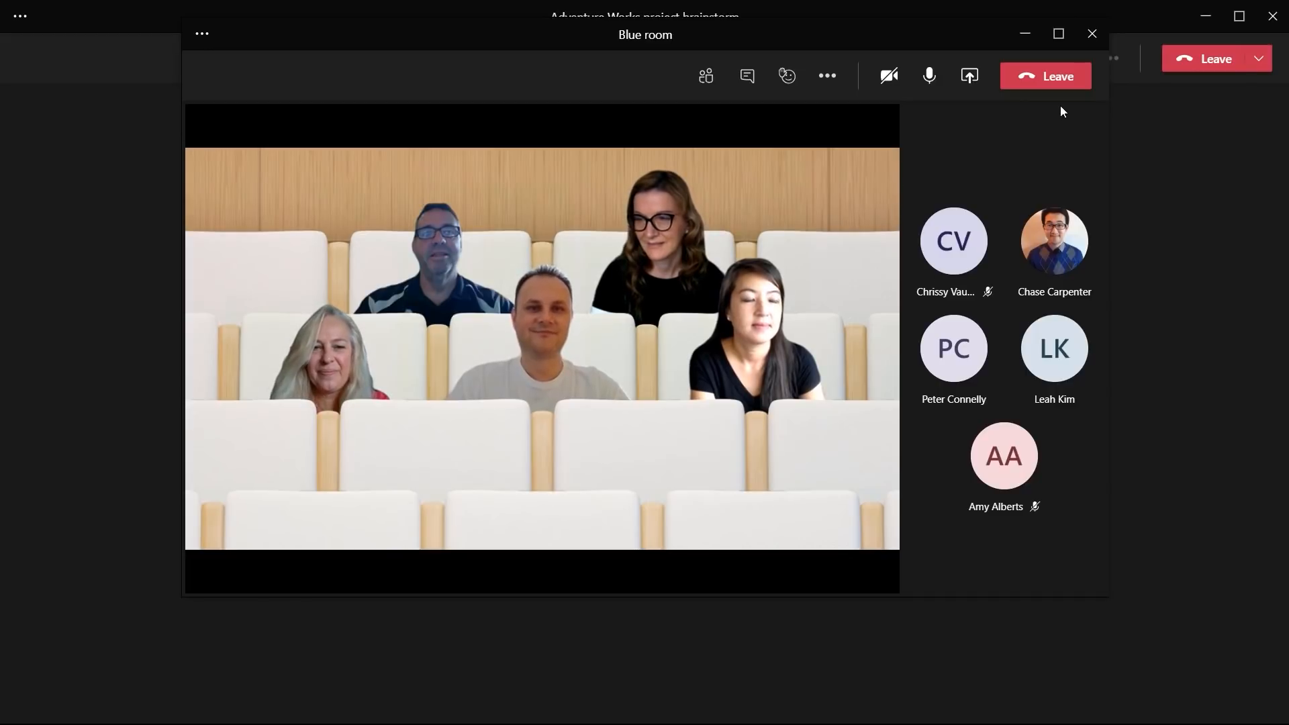
mouse_move(1045, 77)
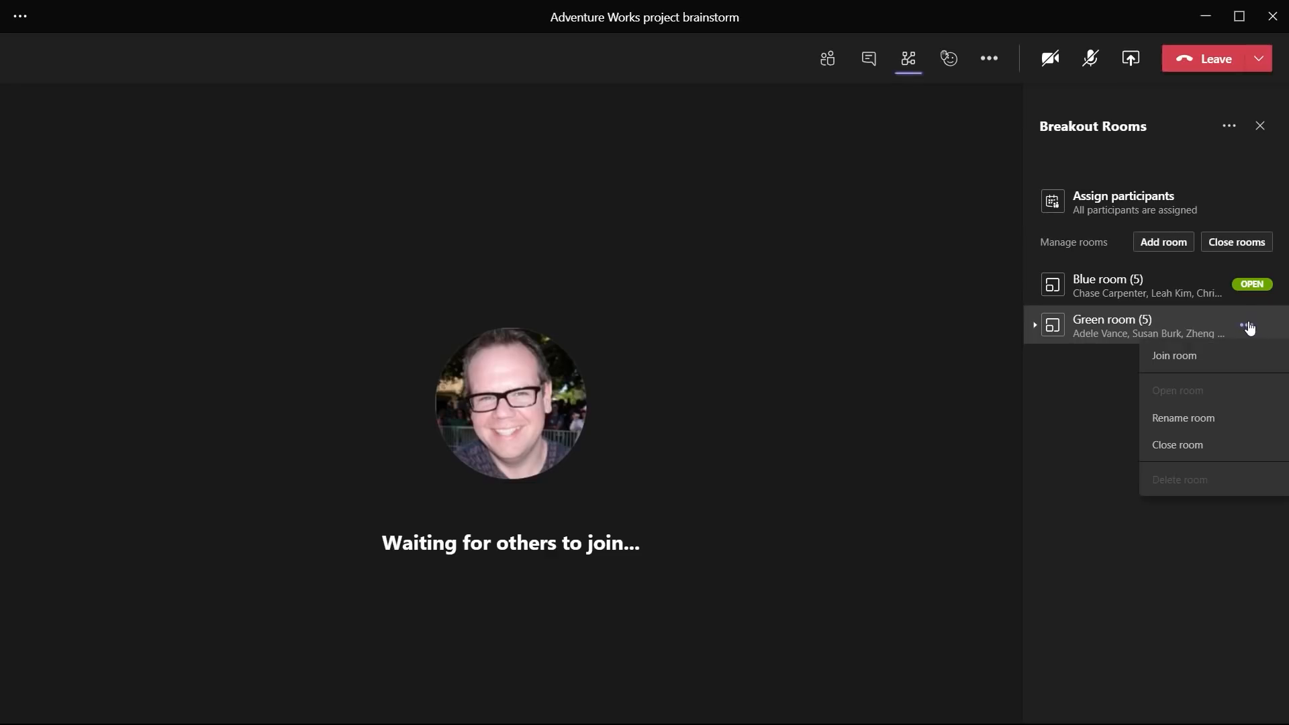
click(1174, 355)
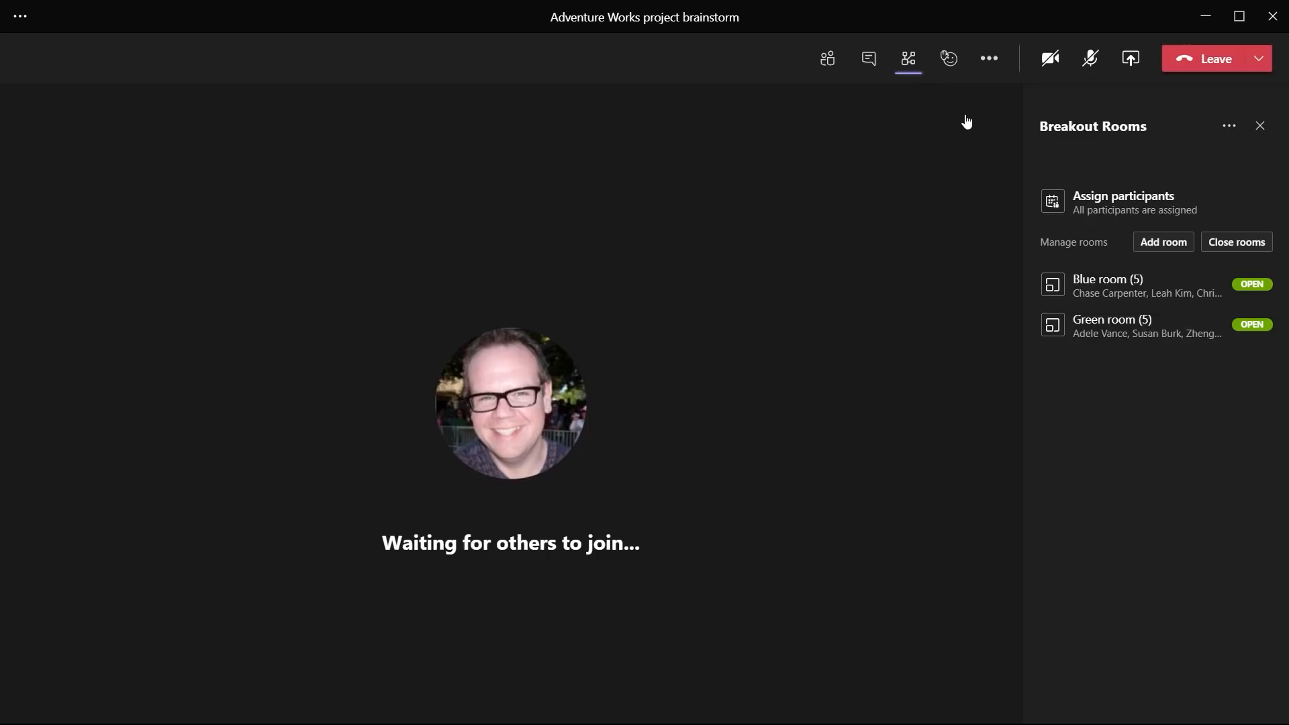
mouse_move(1229, 126)
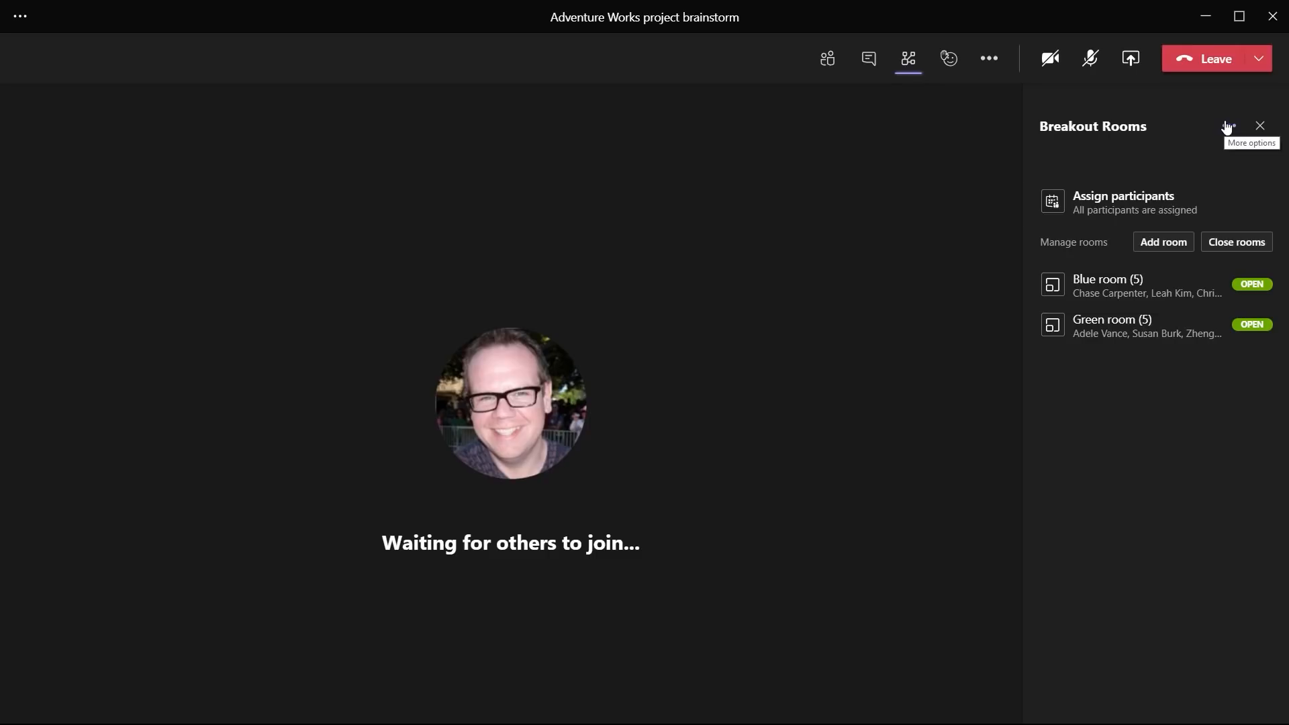
text(F)
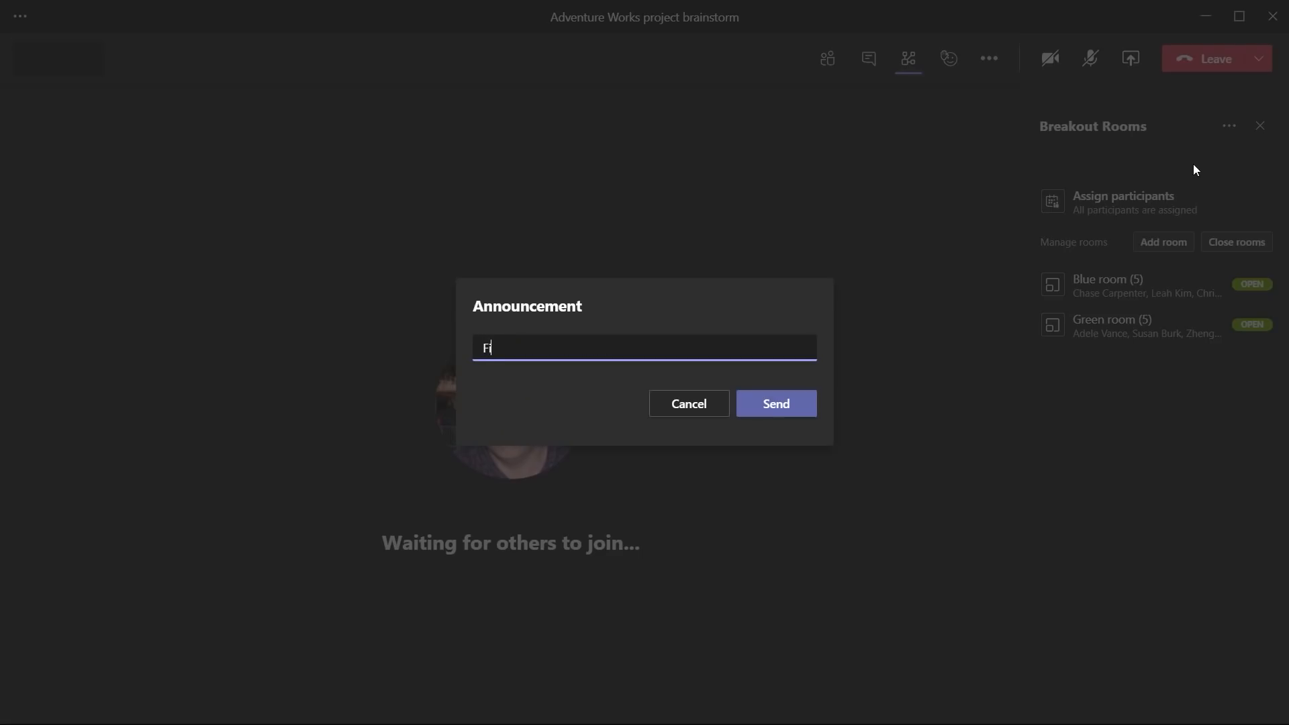
Broadcast 'Five minutes remain: please begin to wrap up' to all rooms and list both rooms' participants
text(Five minutes)
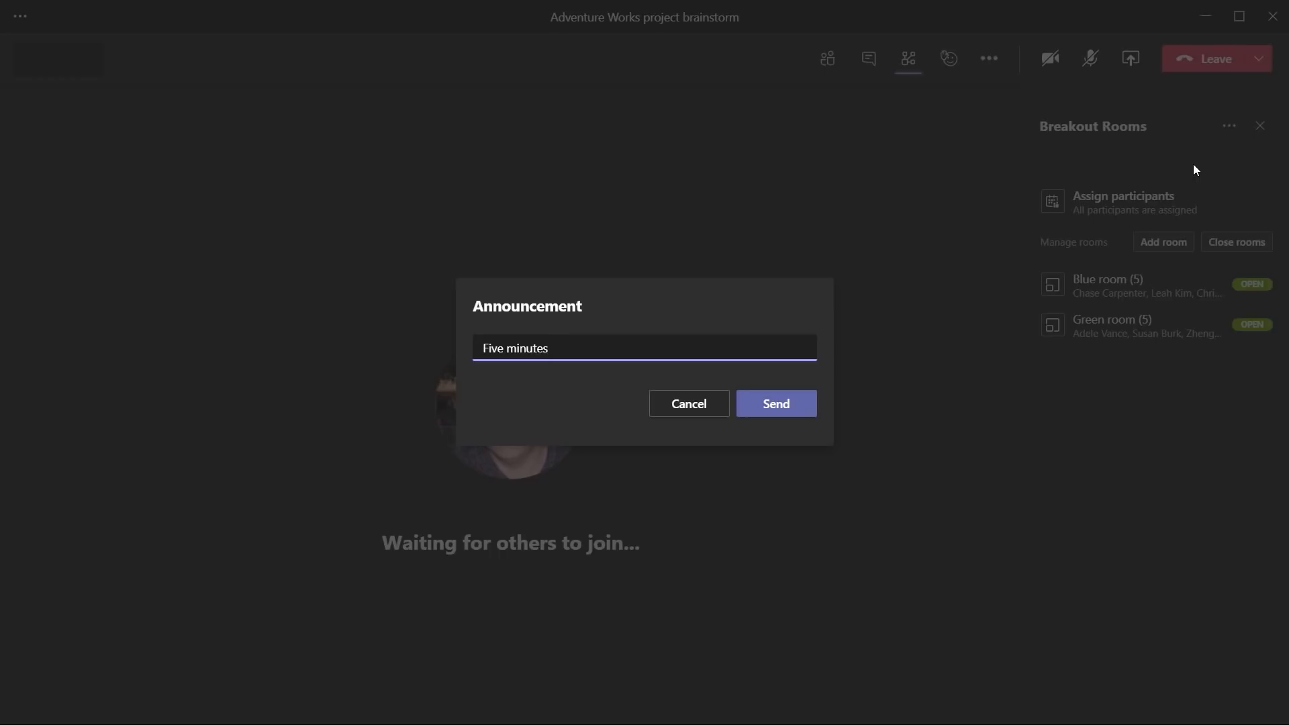
text(remain: please)
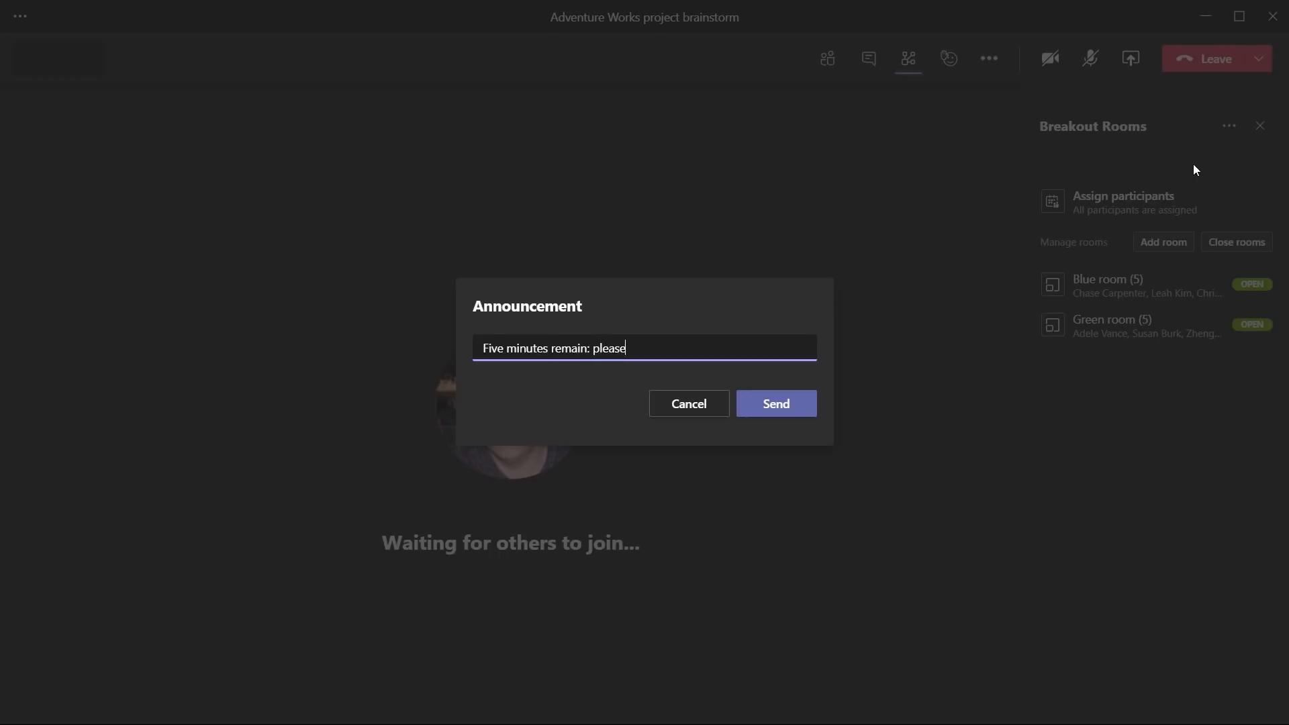
text(begin to wrap up!)
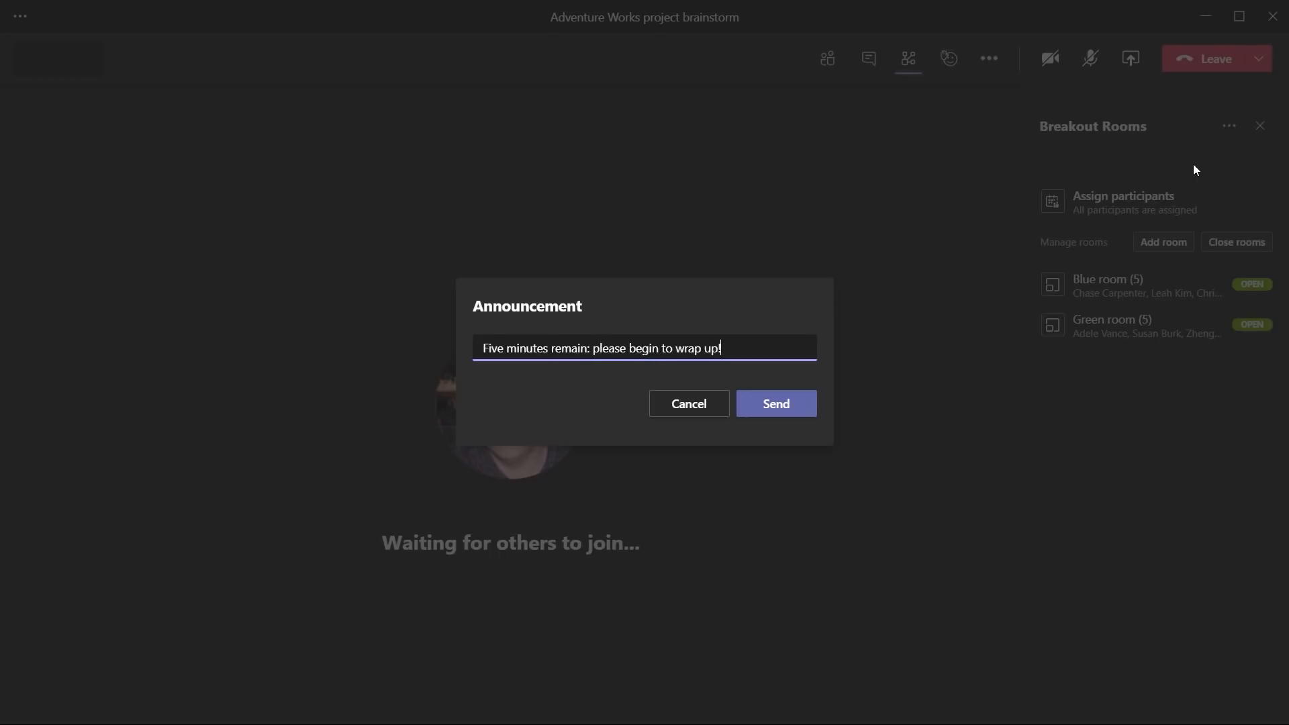
click(774, 403)
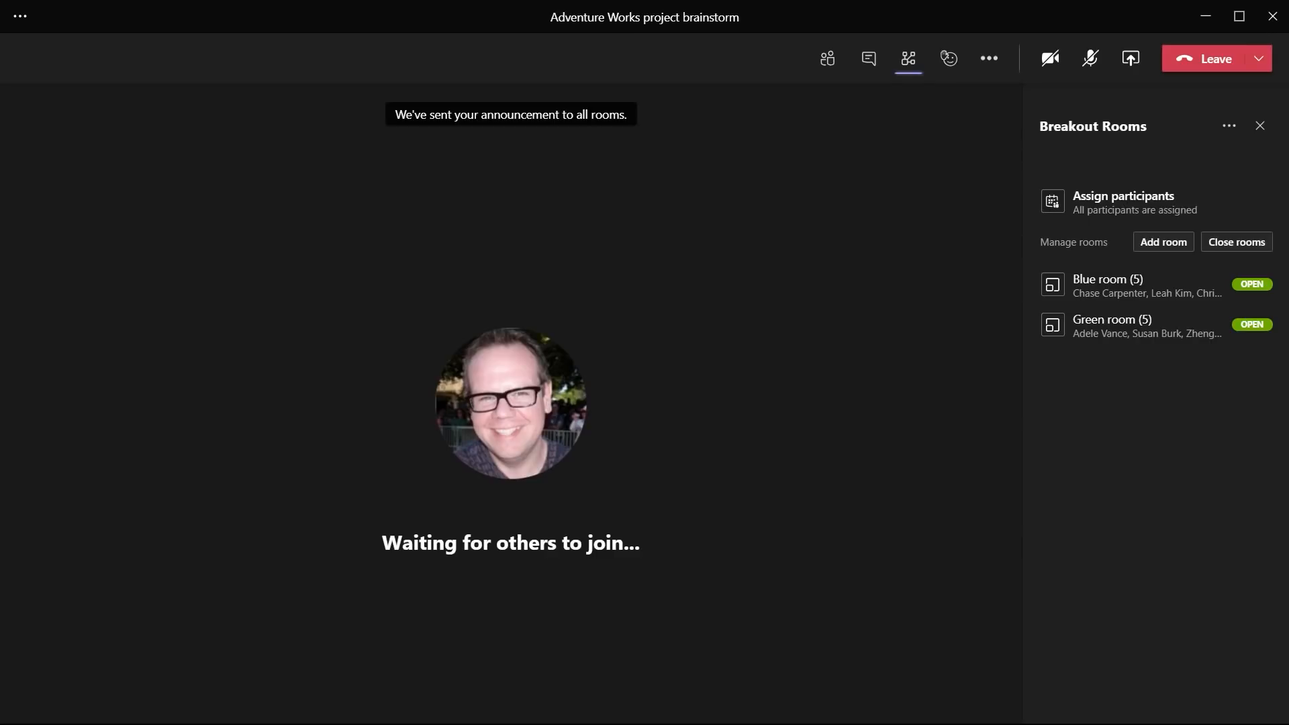
mouse_move(977, 251)
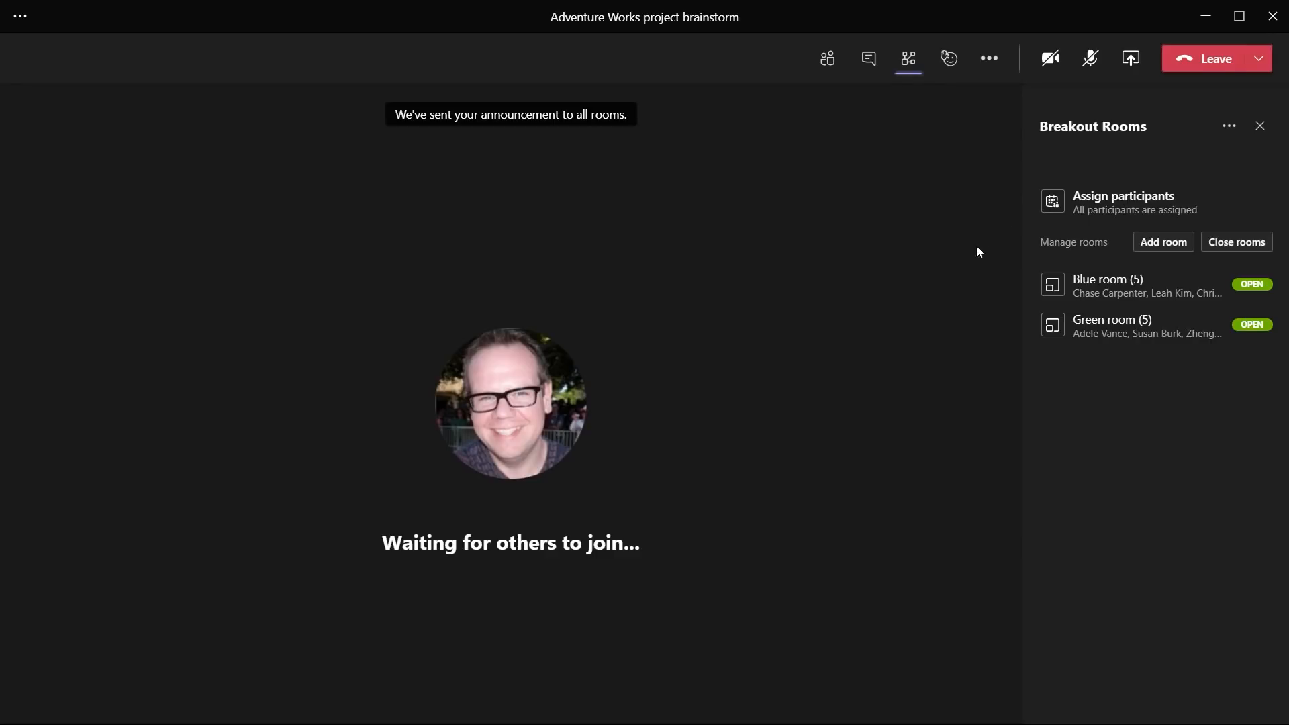
mouse_move(577, 178)
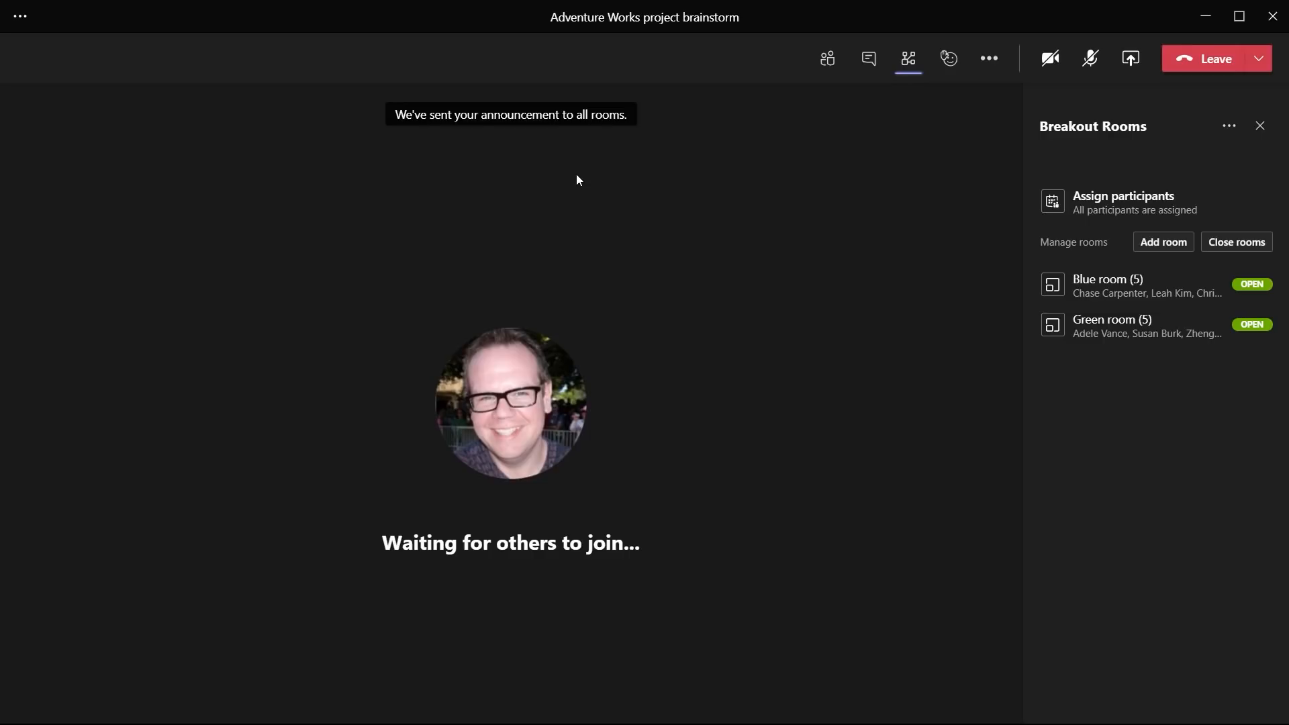
click(1111, 285)
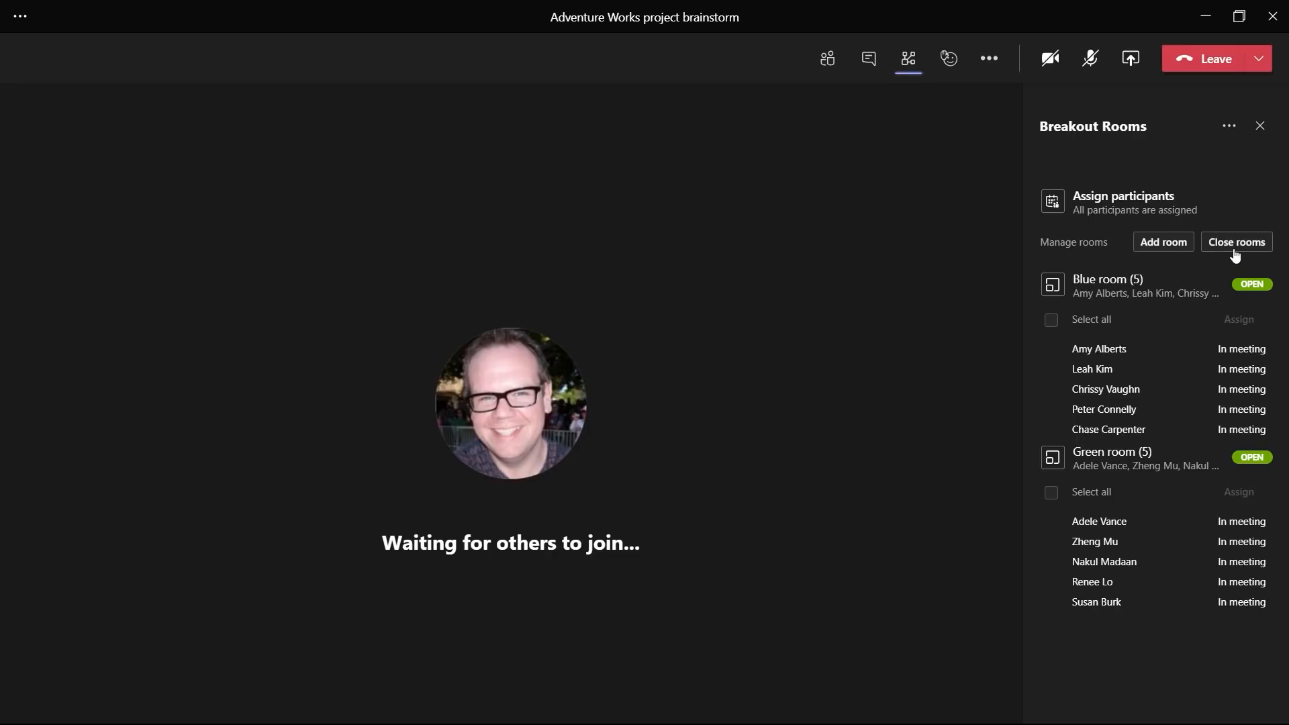
Close all rooms so the Blue and Green participants return to the main meeting
click(1235, 240)
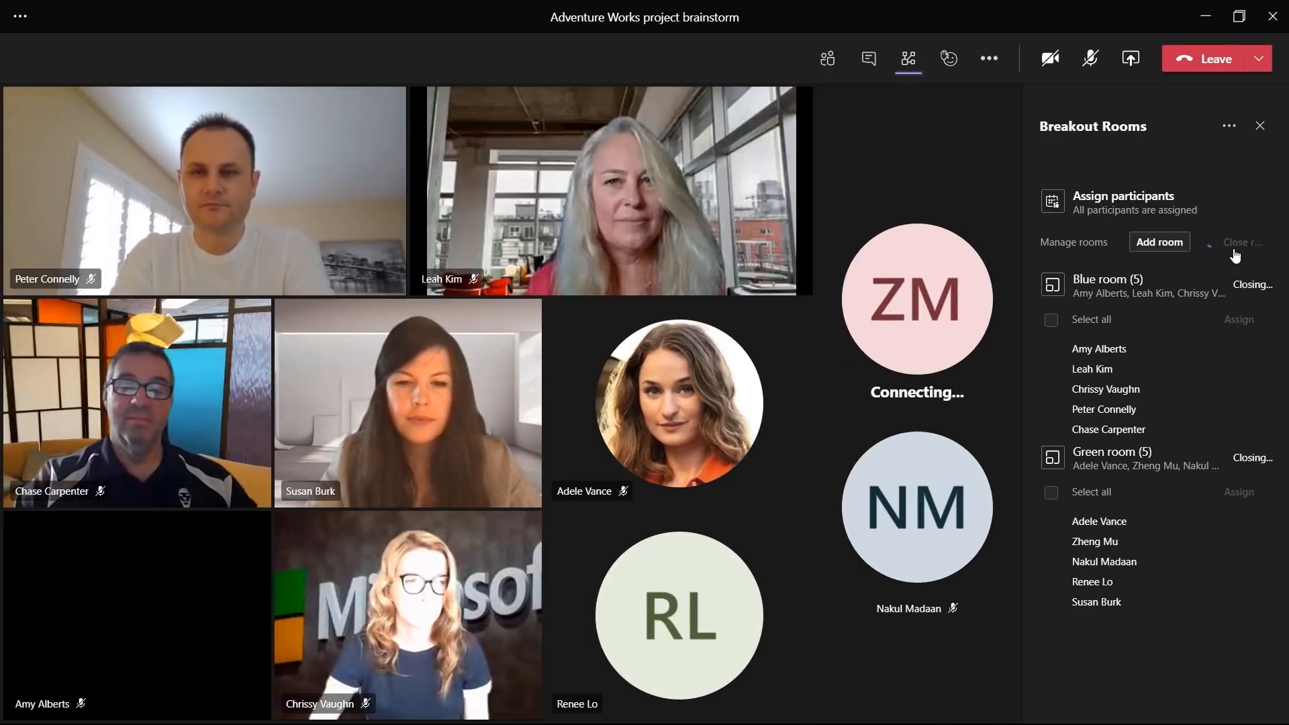
click(1241, 241)
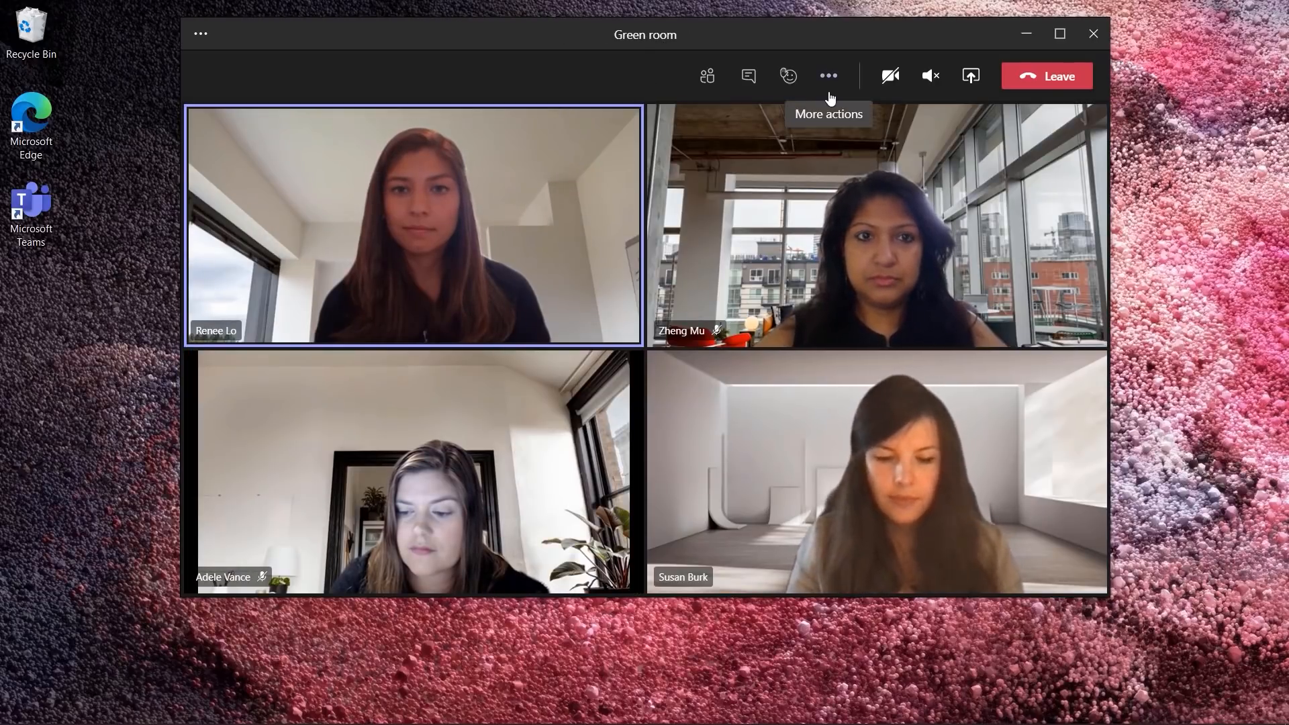
click(829, 75)
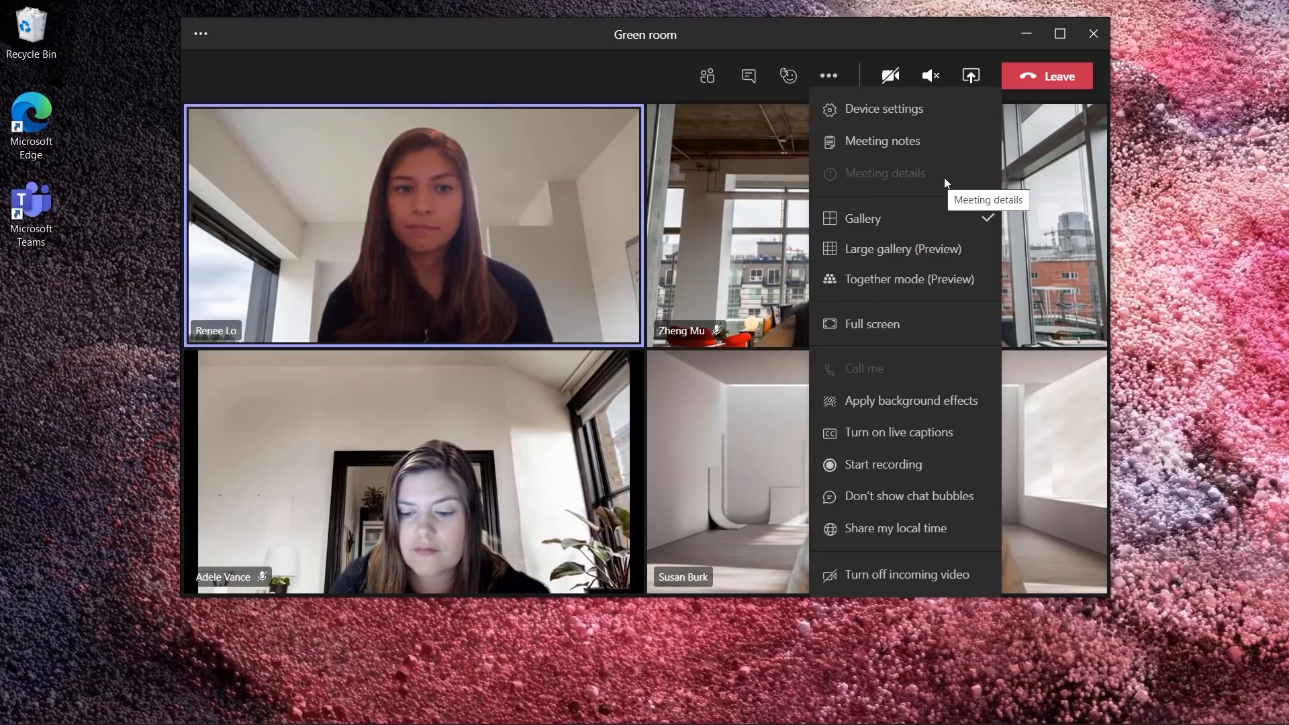
click(649, 92)
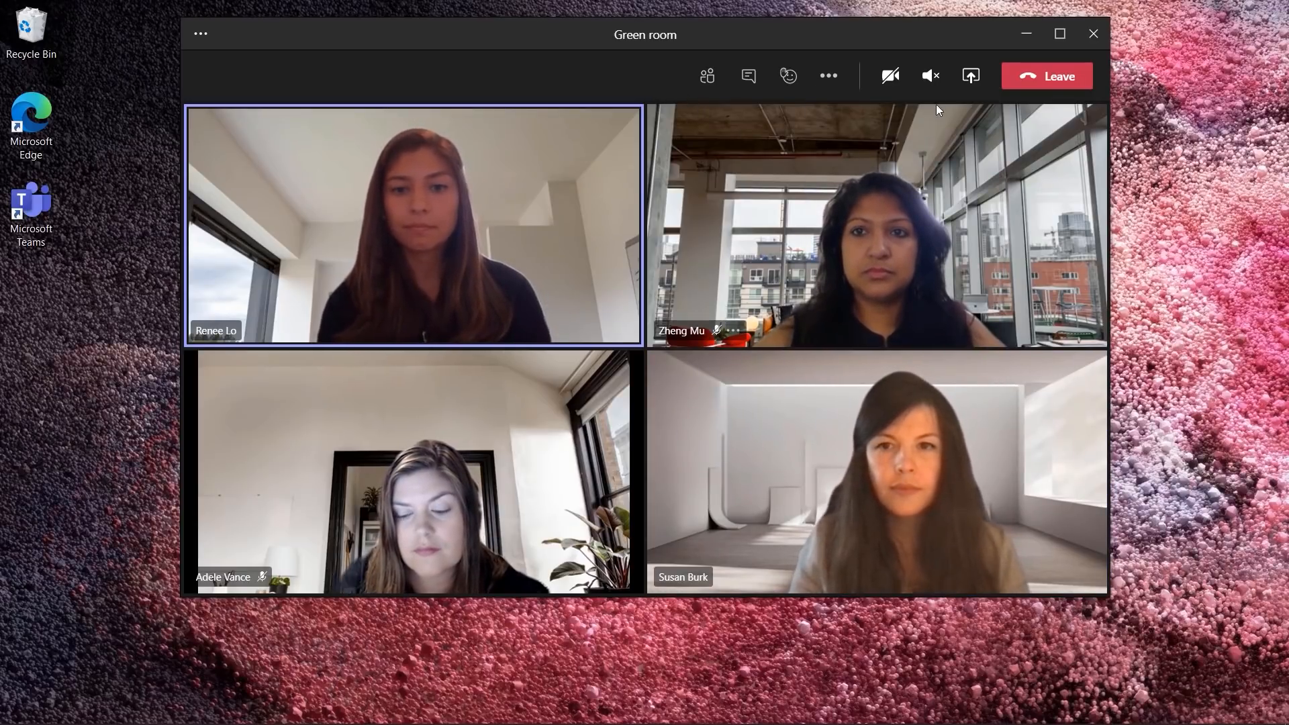
Show the Green room conversation with the wrap-up announcement and reply 'We're done!'
click(970, 75)
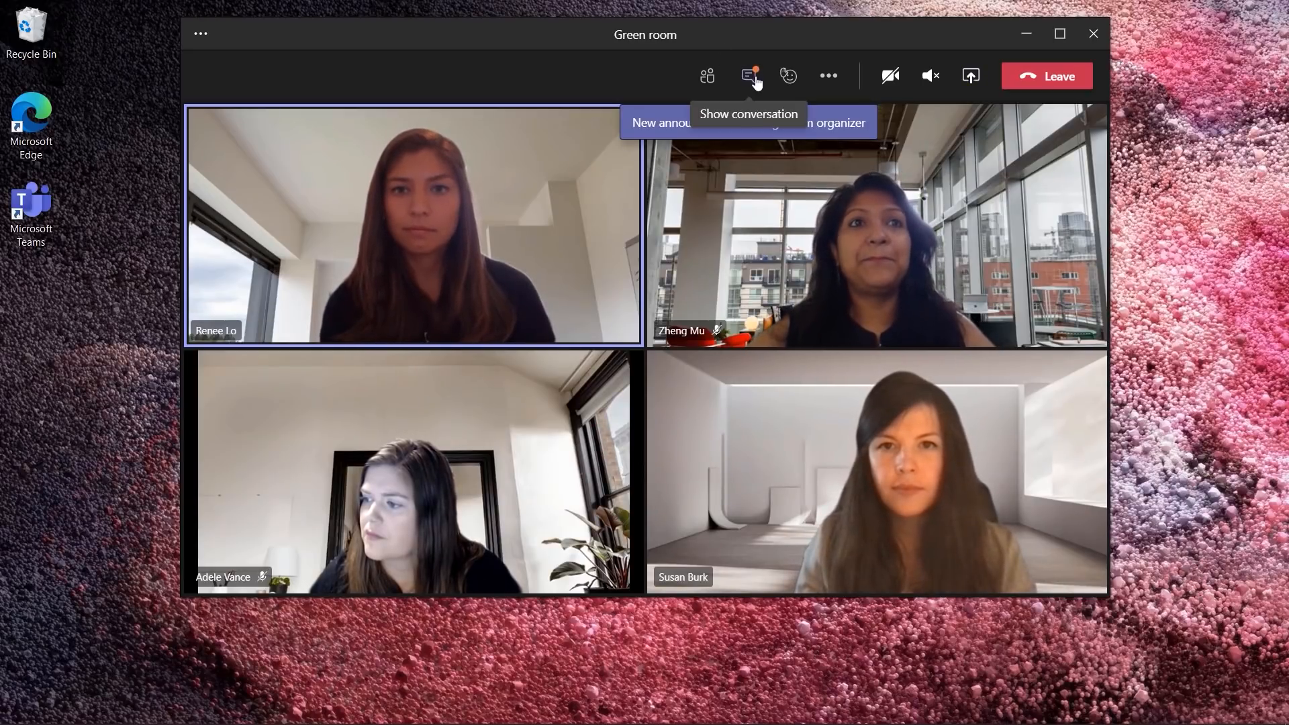
click(747, 76)
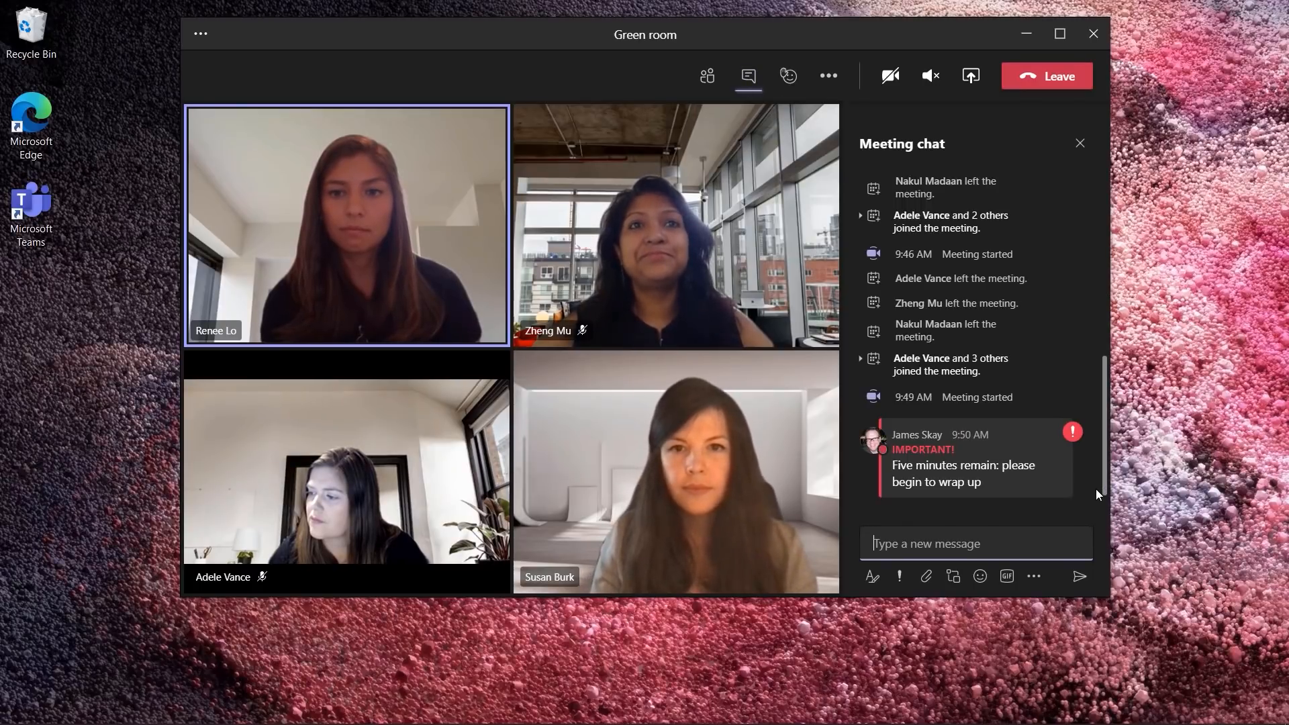
text(We)
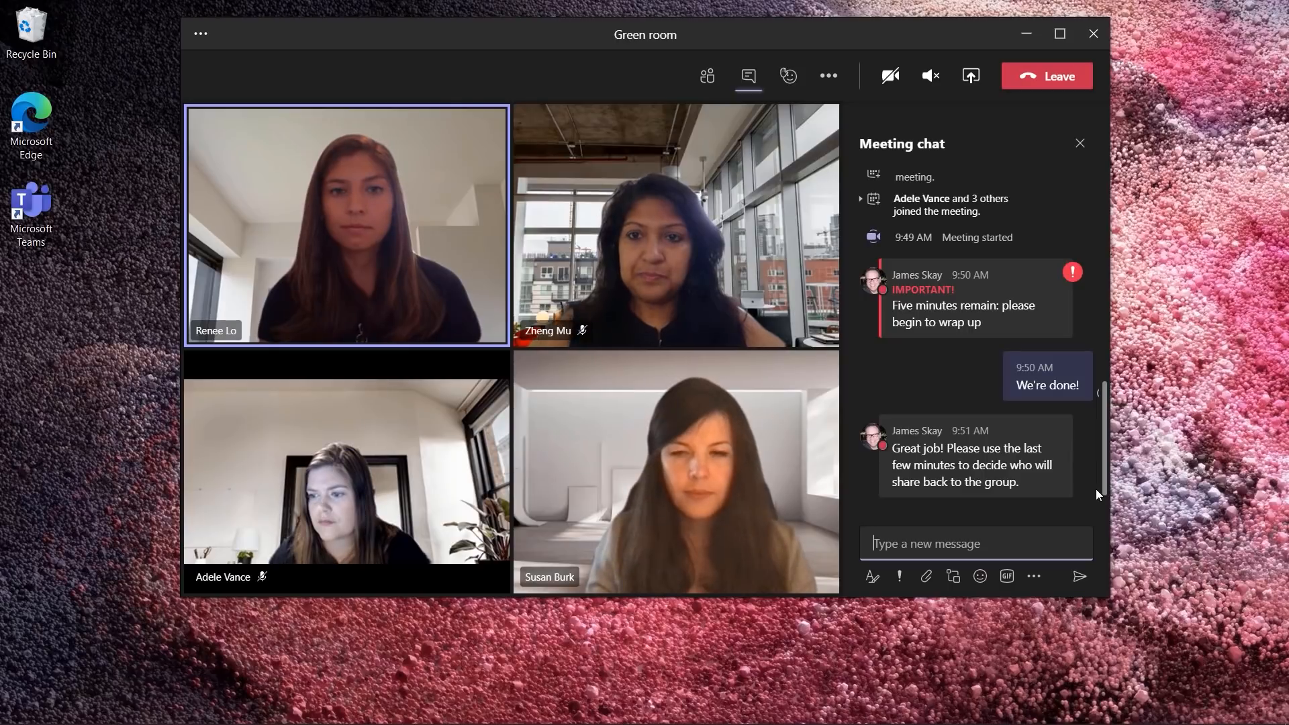
scroll(down, 3)
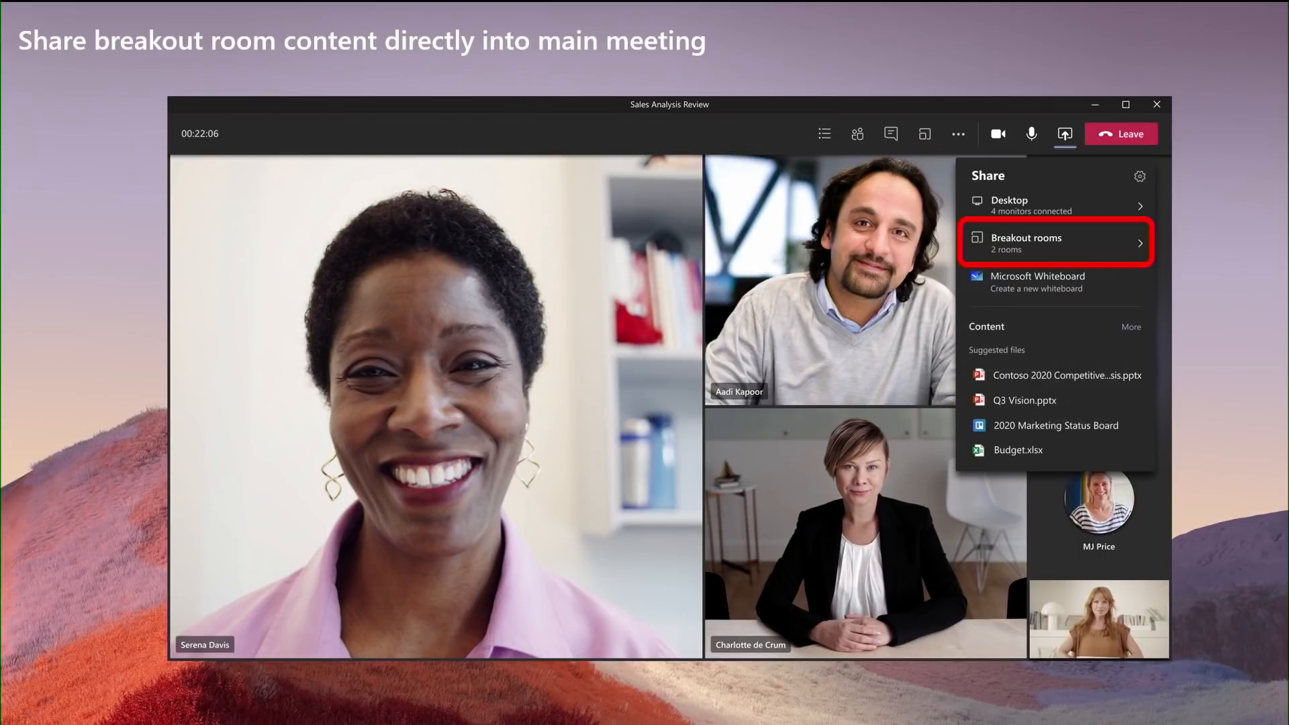
Show the Breakout rooms list of shareable files from Room 1 and Room 2
click(1027, 243)
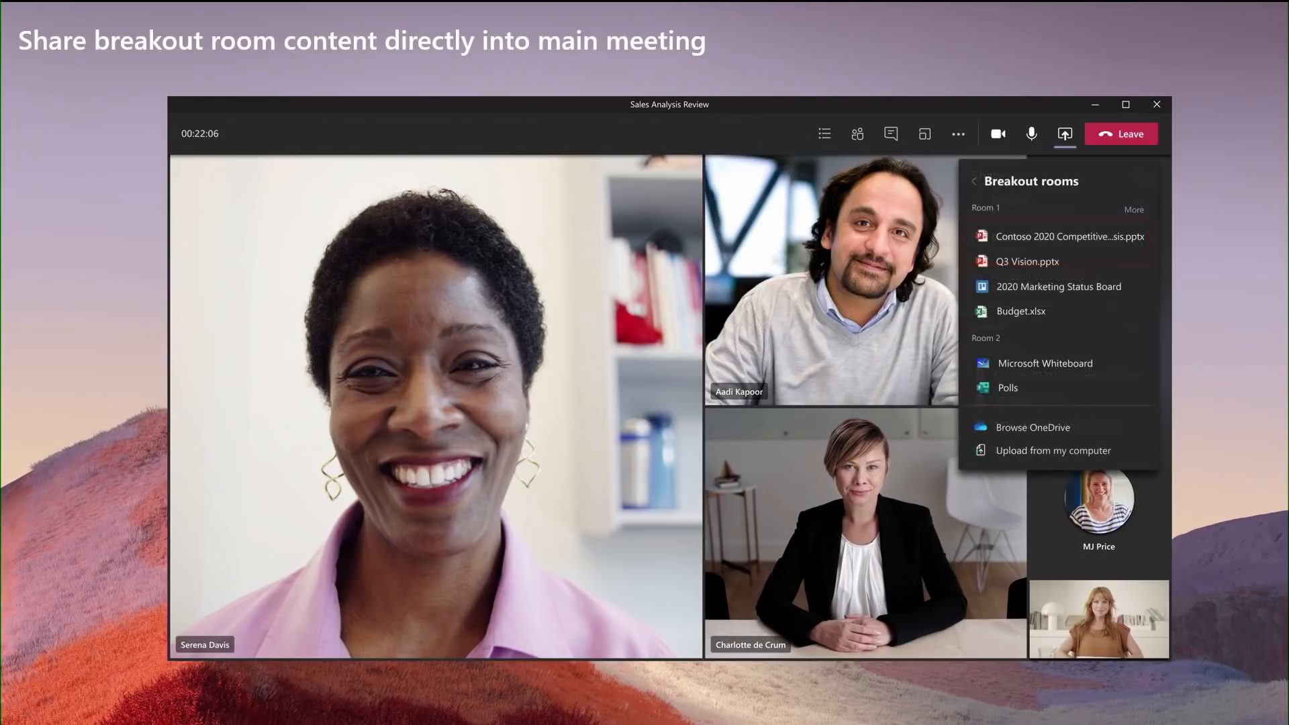